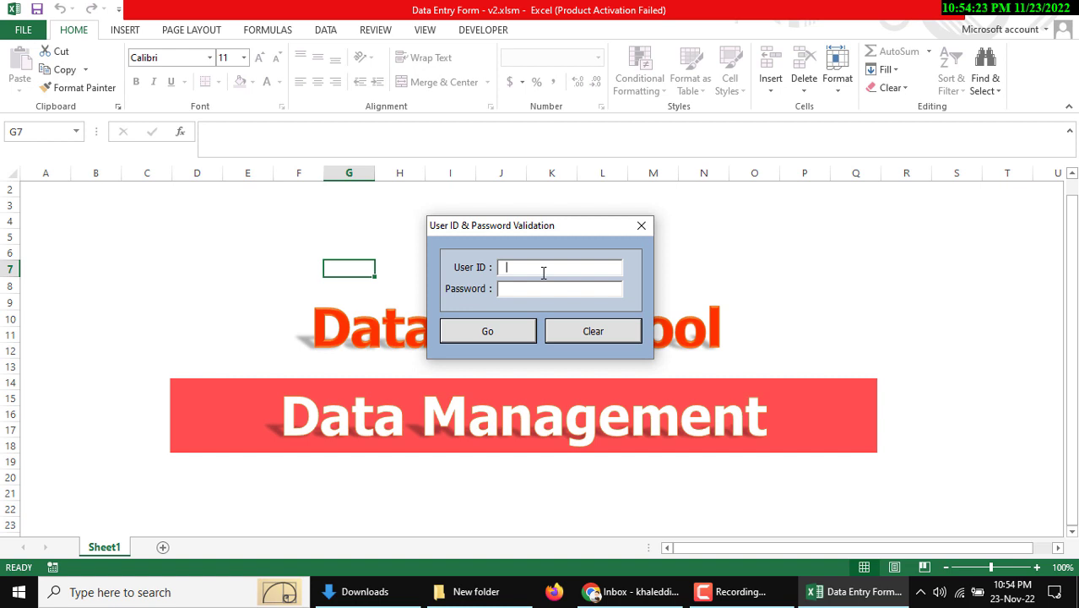
Log in with user ID 'admin' and its password to reach the Data Maintenance Form.
{"action": "type", "text": "adm"}
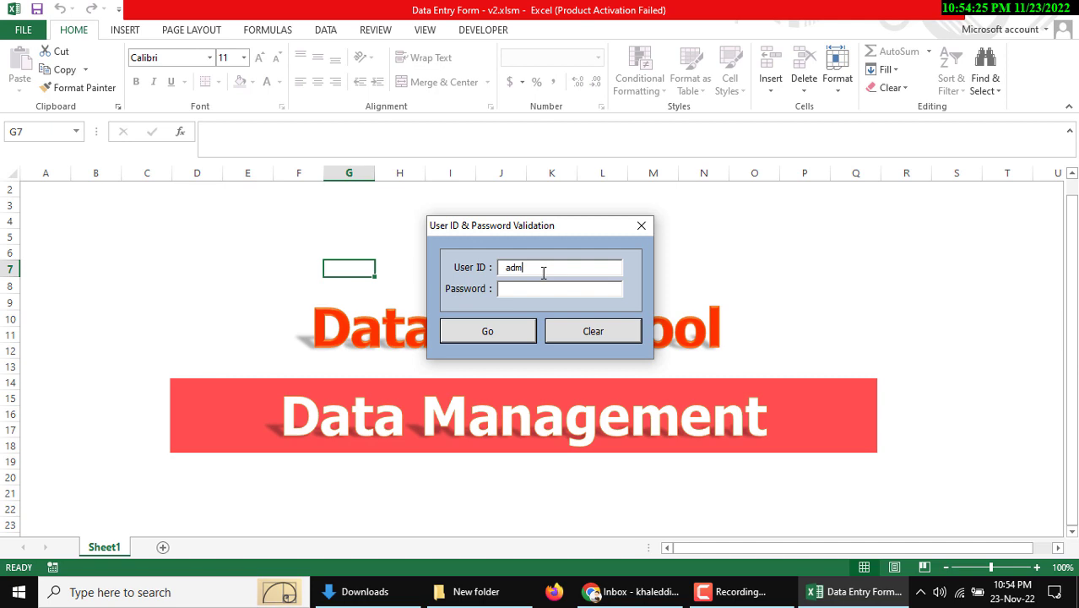
{"action": "type", "text": "in"}
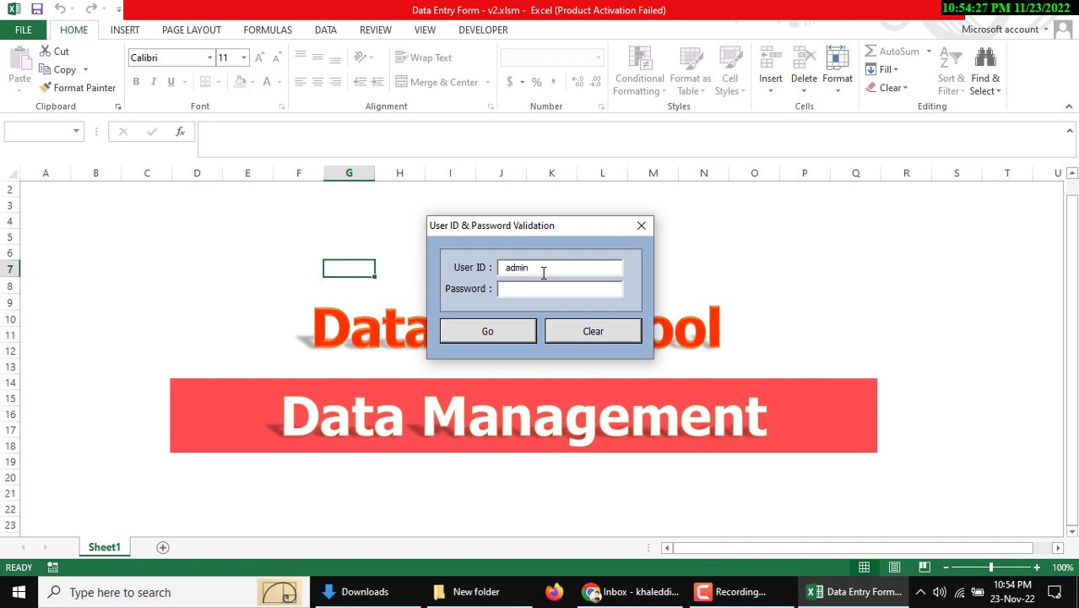
{"action": "type", "text": "***"}
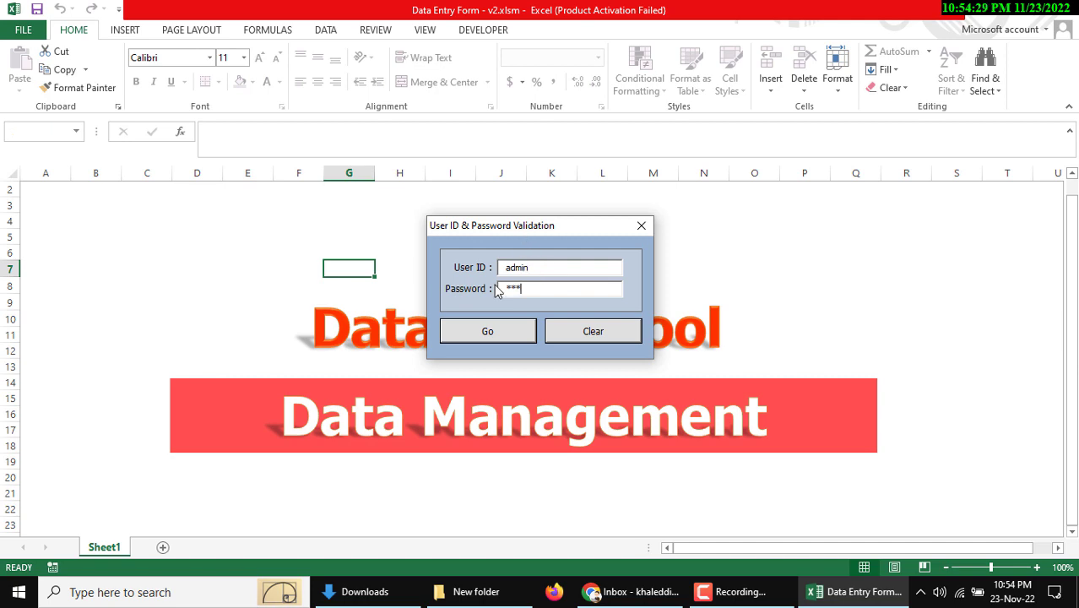
{"action": "left_click", "coordinate": [486, 329]}
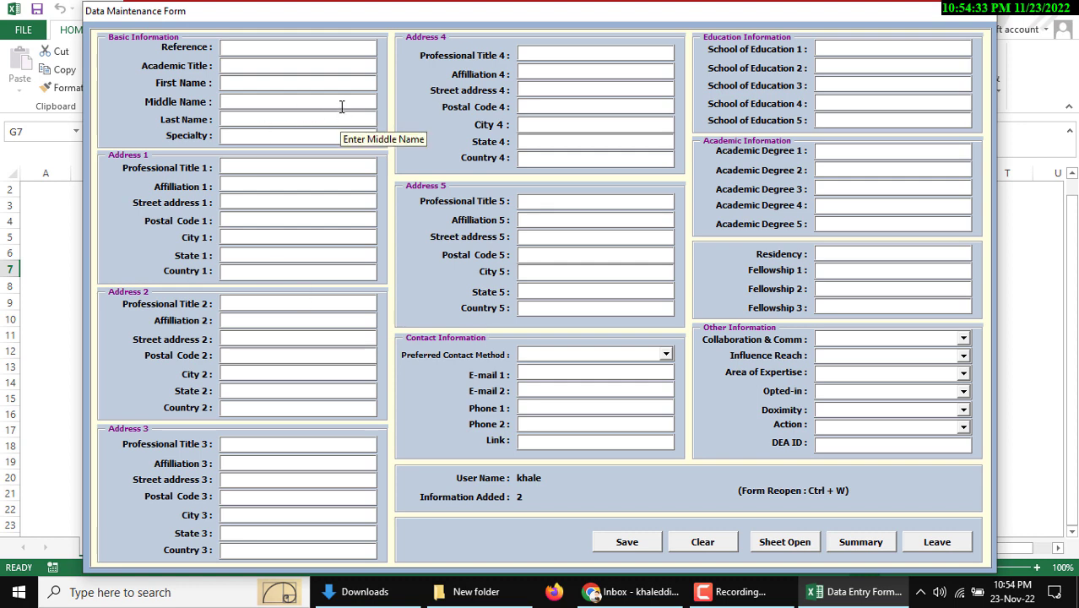
{"action": "mouse_move", "coordinate": [558, 253]}
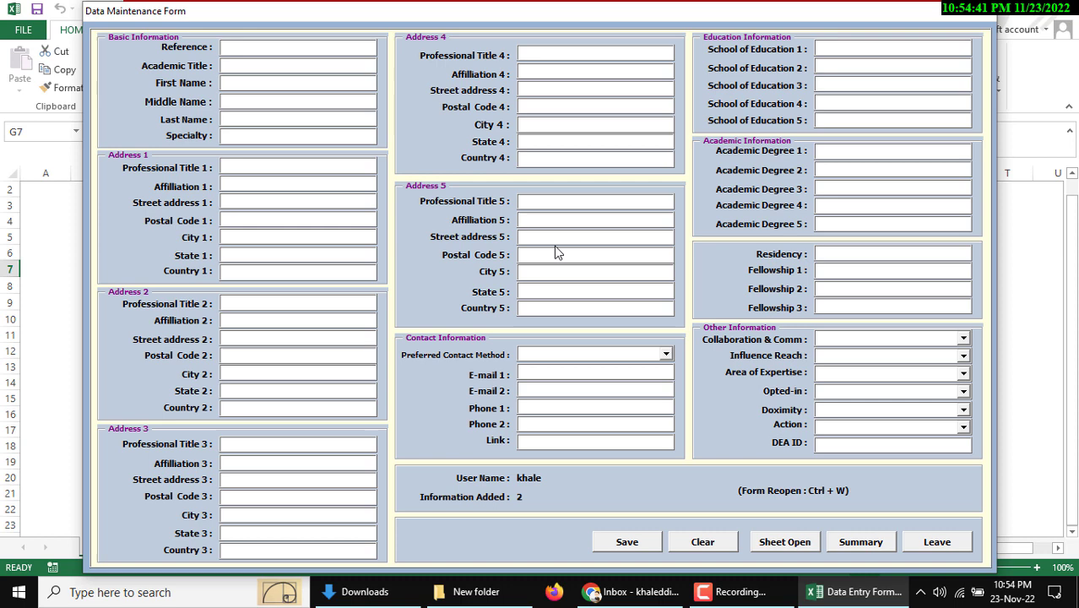
{"action": "mouse_move", "coordinate": [682, 483]}
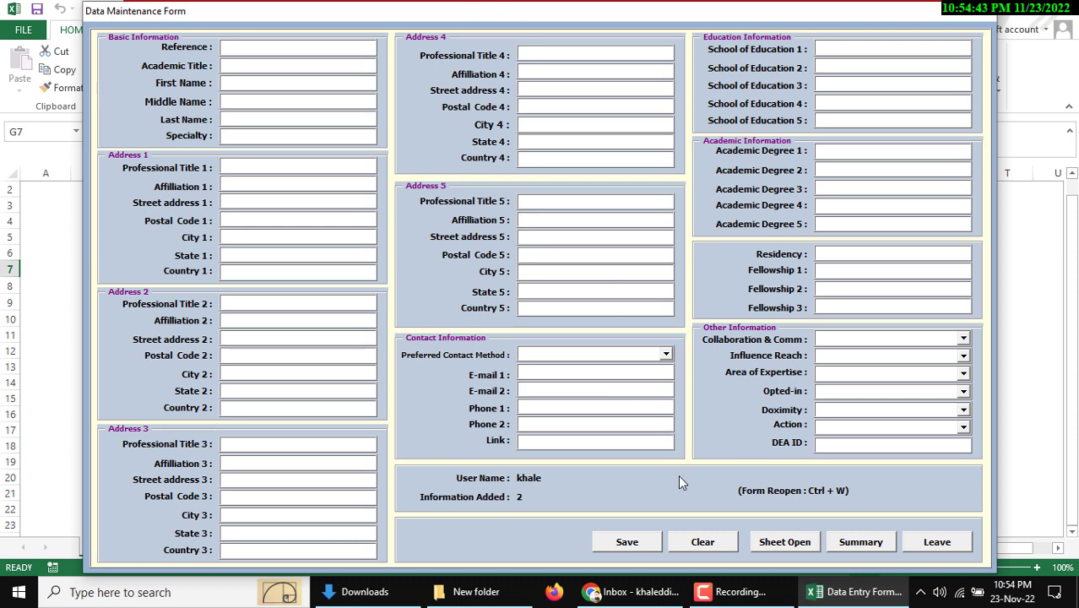
{"action": "mouse_move", "coordinate": [656, 520]}
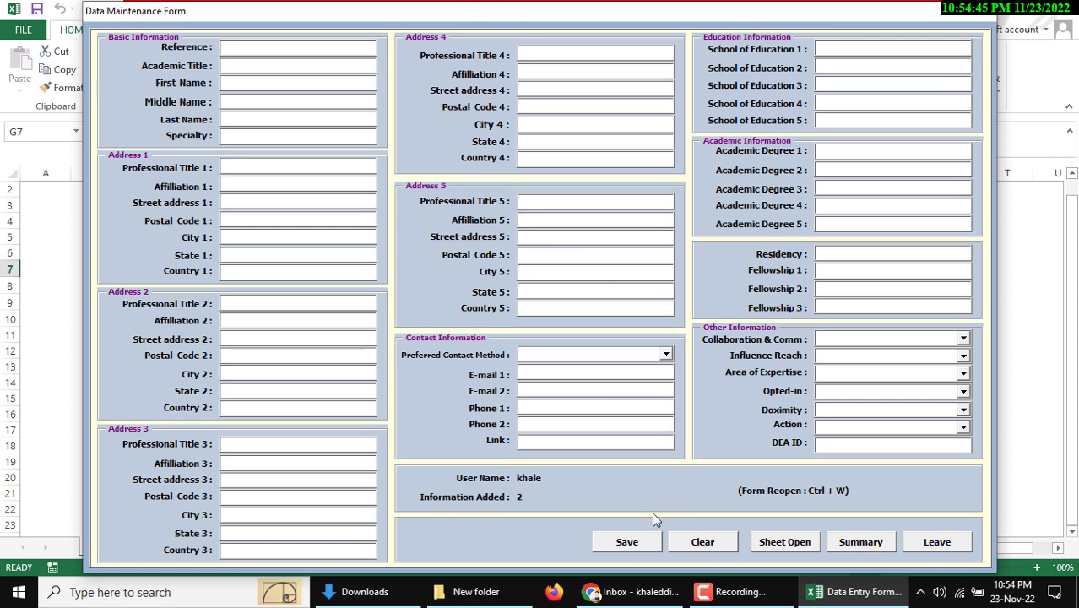
{"action": "mouse_move", "coordinate": [627, 540]}
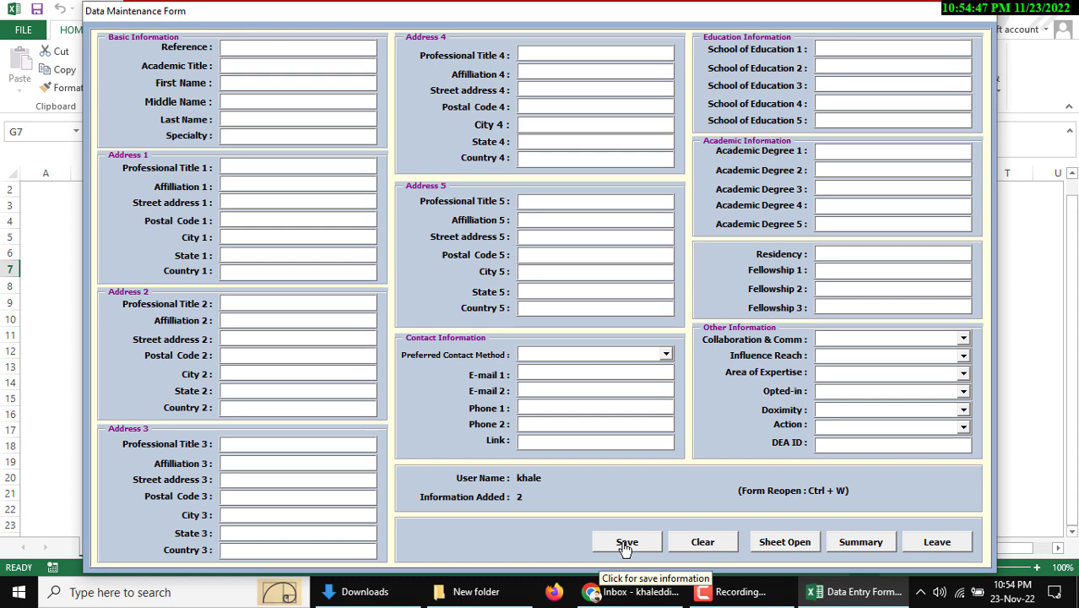
Save the empty form and confirm, so First Name gets flagged as required.
{"action": "left_click", "coordinate": [627, 540]}
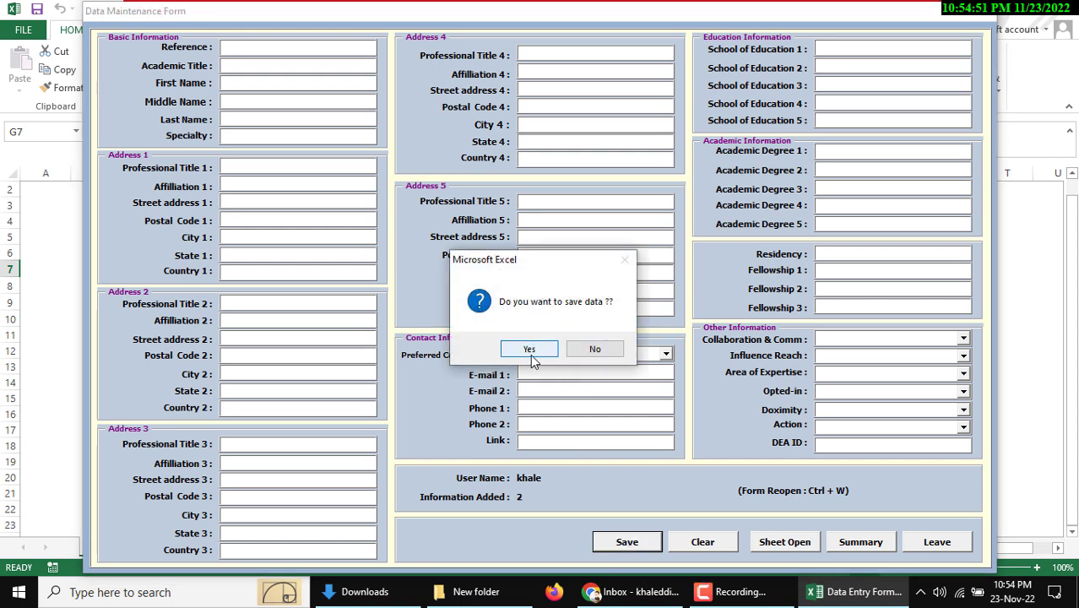
{"action": "left_click", "coordinate": [528, 347]}
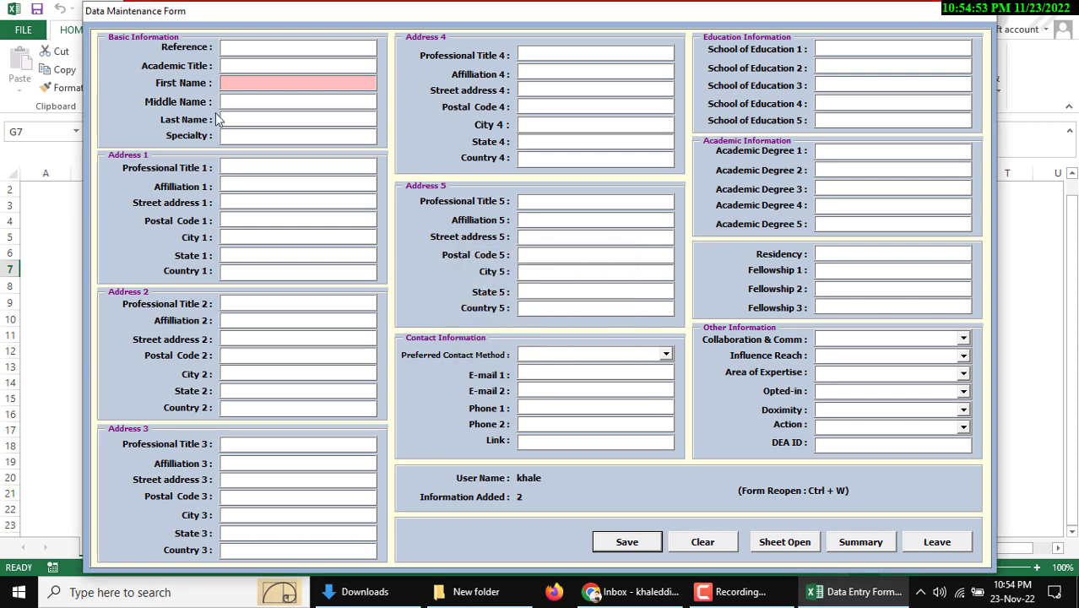
Enter first name Test, last name test, and preferred contact method TEXT3.
{"action": "type", "text": "Tes"}
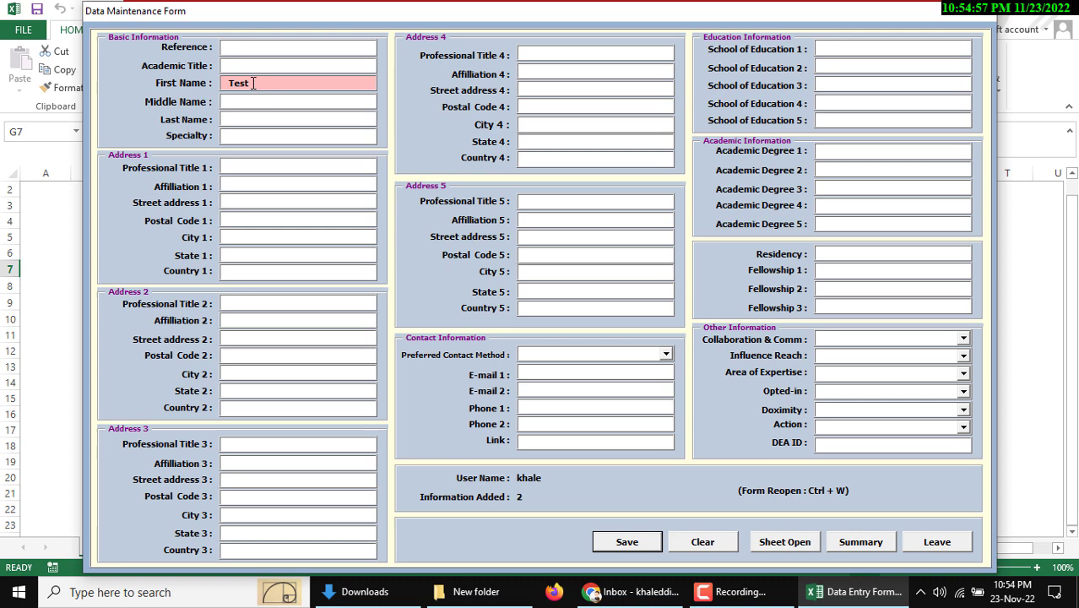
{"action": "type", "text": "test"}
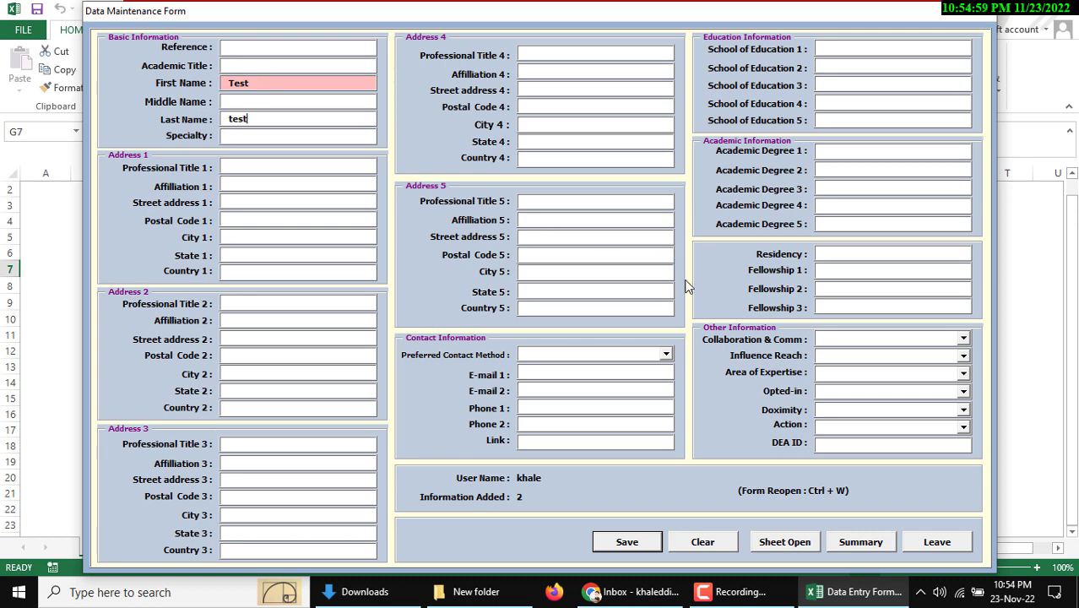
{"action": "left_click", "coordinate": [665, 355]}
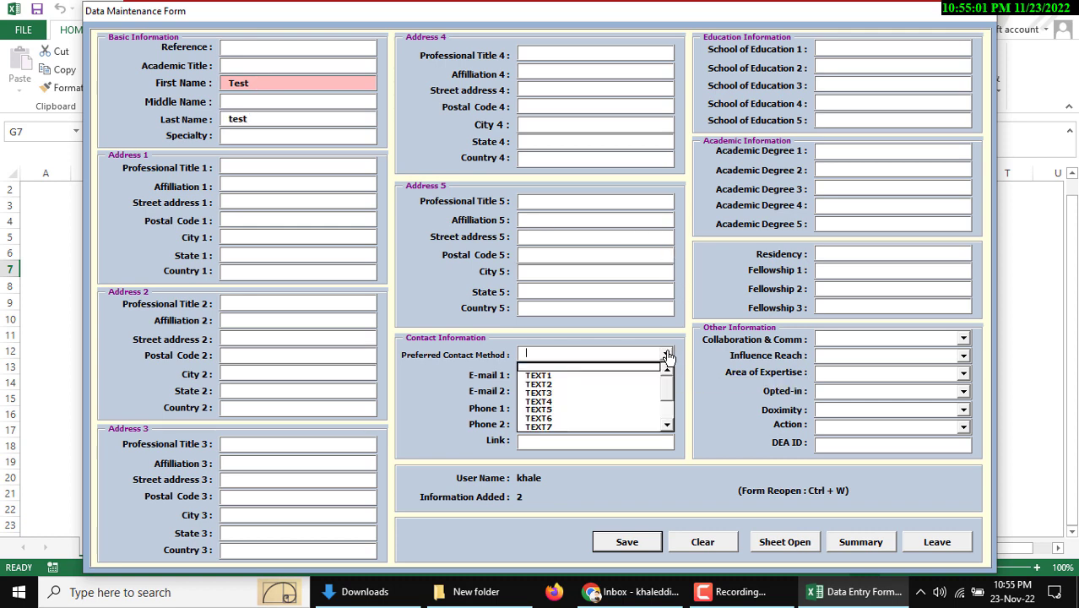
{"action": "left_click", "coordinate": [538, 391]}
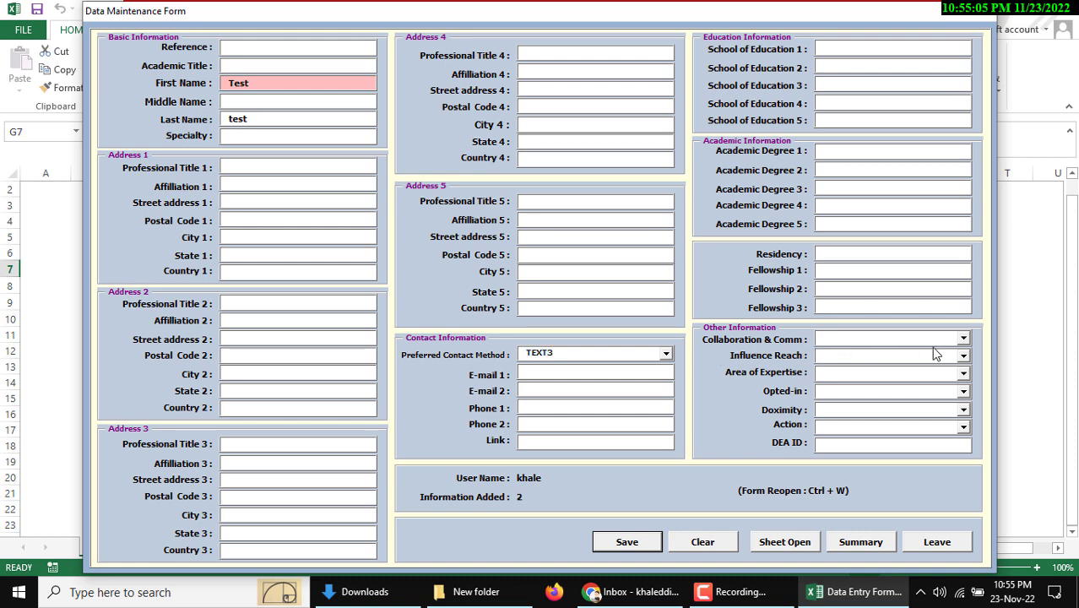
Set collaboration to TEXT1, TEXT2, TEXT5 and TEXT8.
{"action": "left_click", "coordinate": [962, 337]}
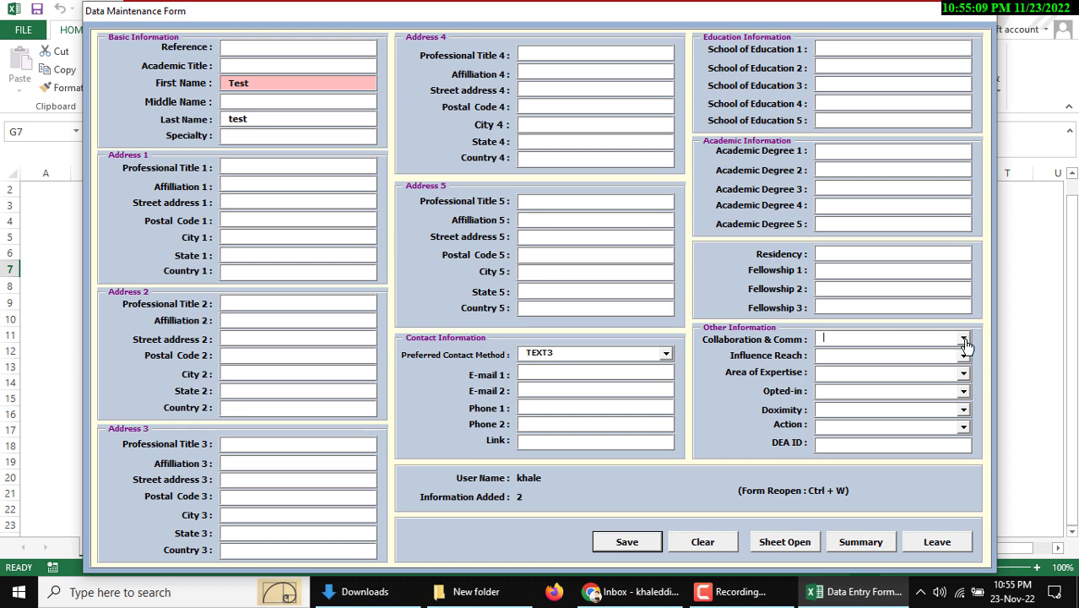
{"action": "left_click", "coordinate": [962, 338]}
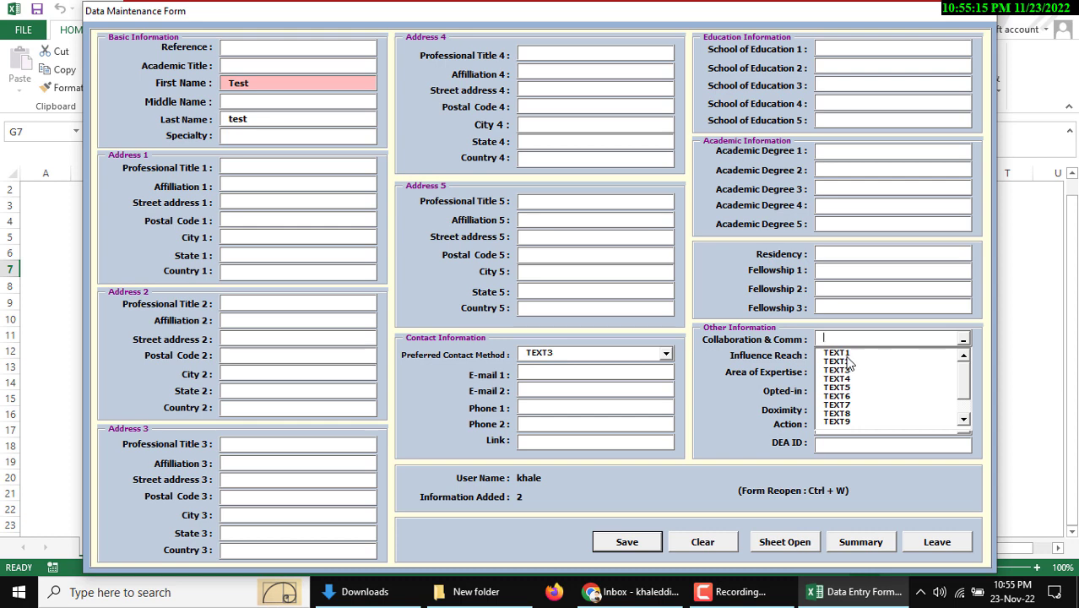
{"action": "left_click", "coordinate": [835, 414]}
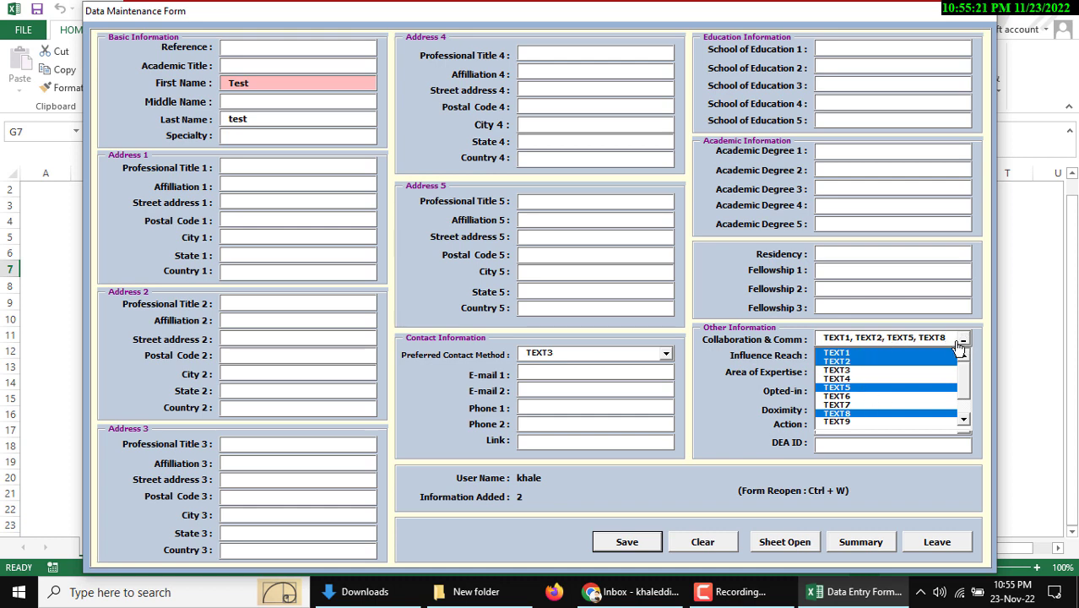
{"action": "left_click", "coordinate": [962, 338]}
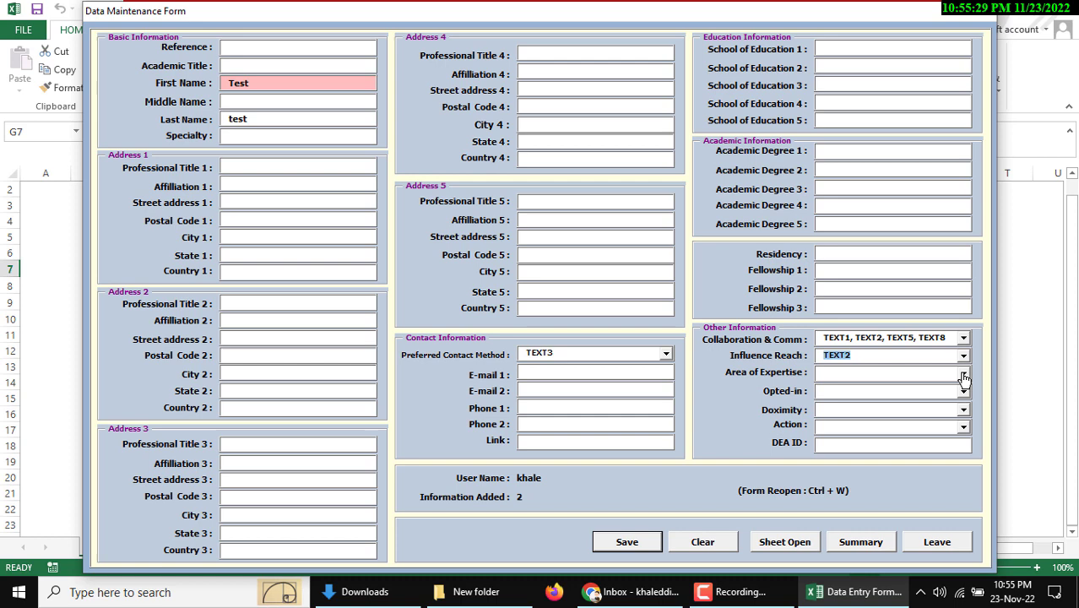
Set area of expertise to TEXT2, TEXT5, TEXT7 and the remaining option fields to TEXT2.
{"action": "left_click", "coordinate": [963, 373]}
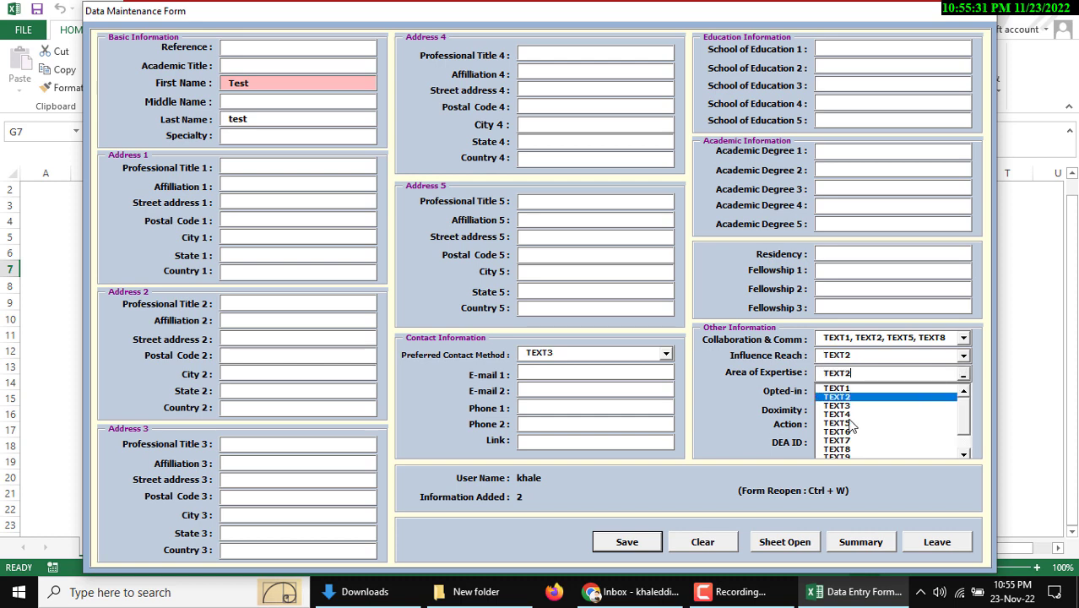
{"action": "left_click", "coordinate": [836, 422]}
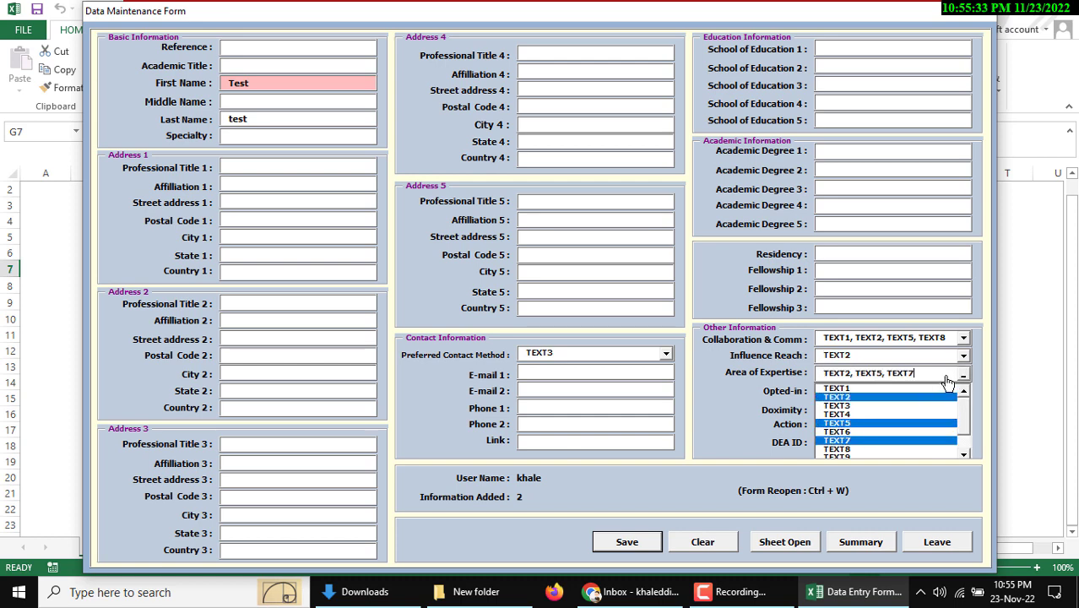
{"action": "mouse_move", "coordinate": [929, 382]}
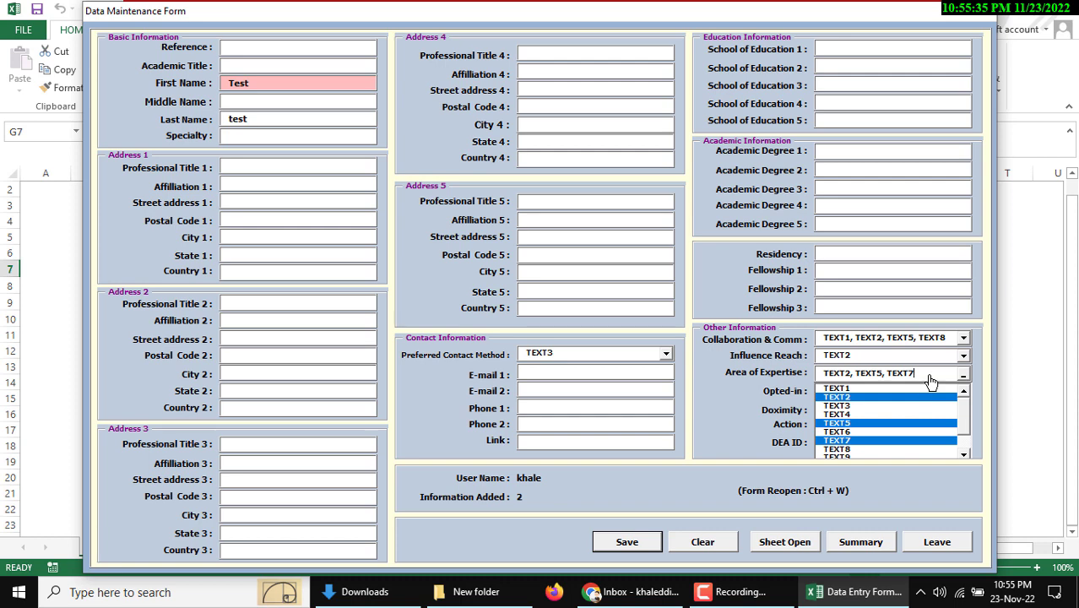
{"action": "left_click", "coordinate": [962, 373]}
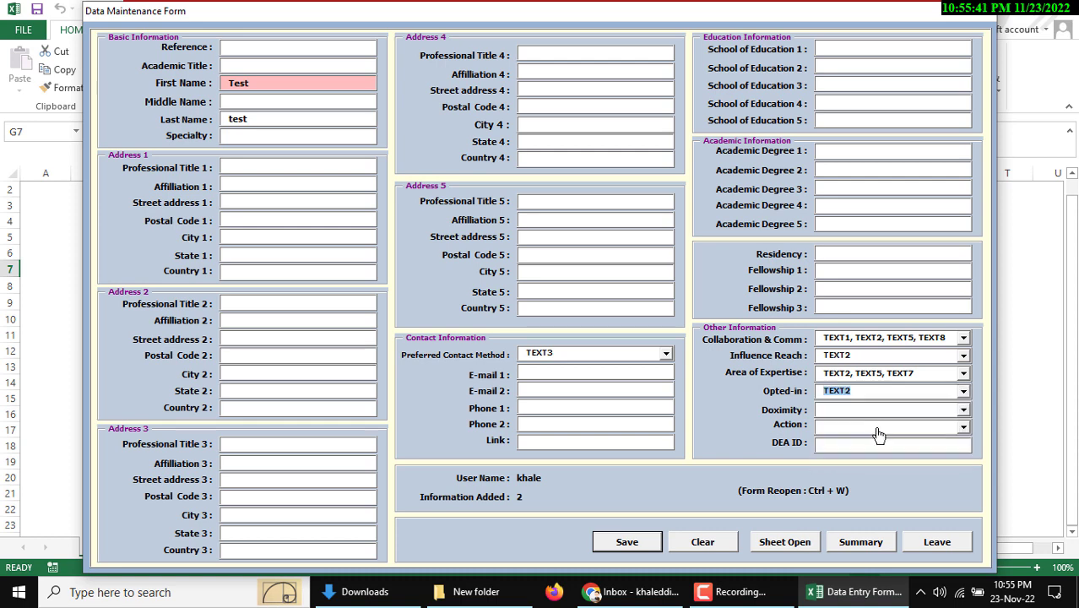
{"action": "left_click", "coordinate": [891, 408]}
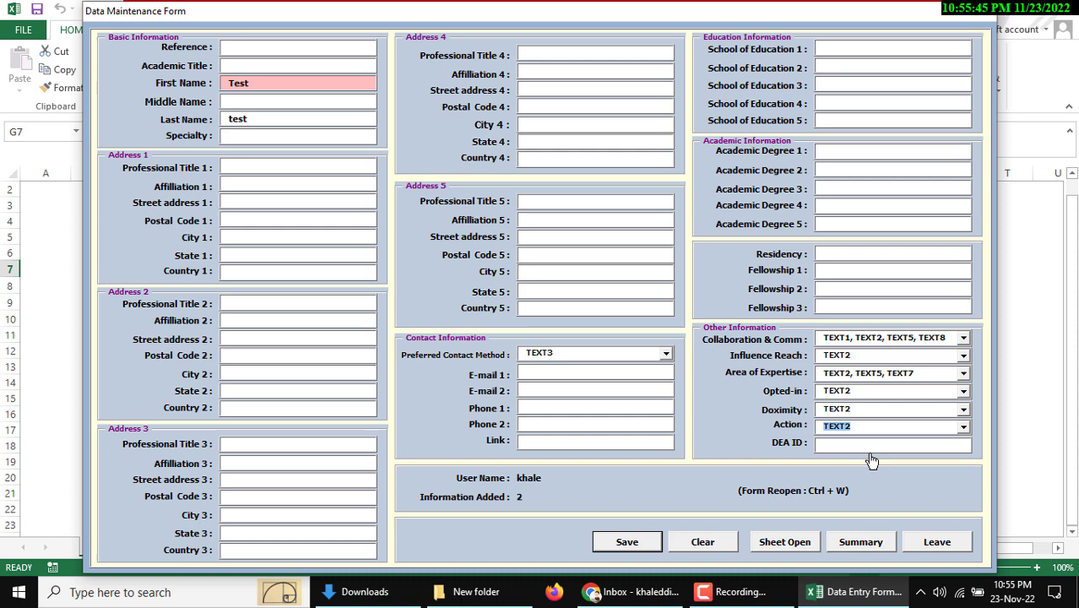
{"action": "mouse_move", "coordinate": [857, 442]}
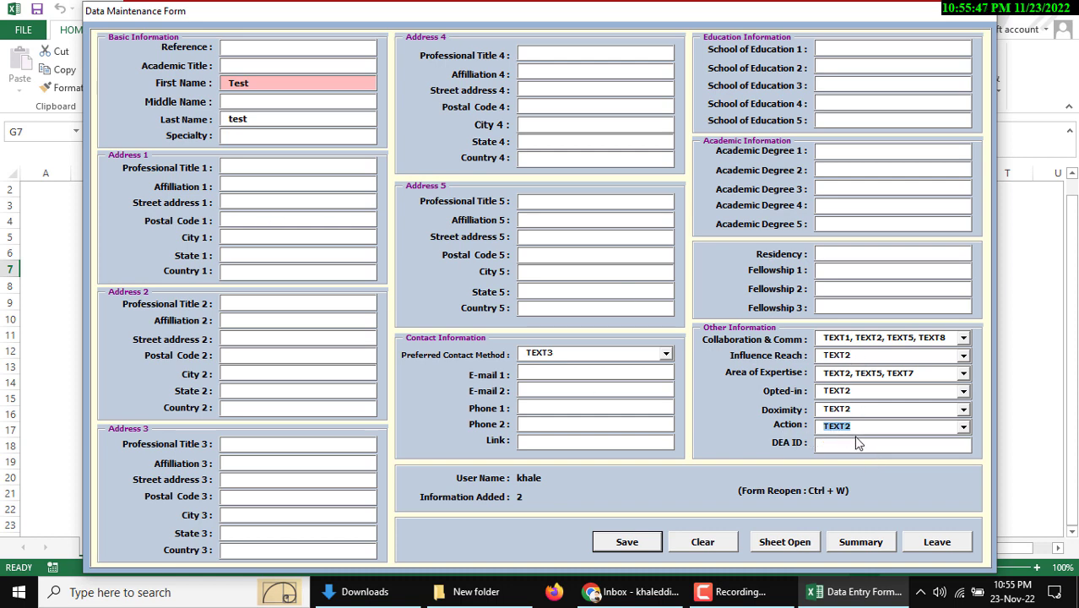
{"action": "mouse_move", "coordinate": [516, 296]}
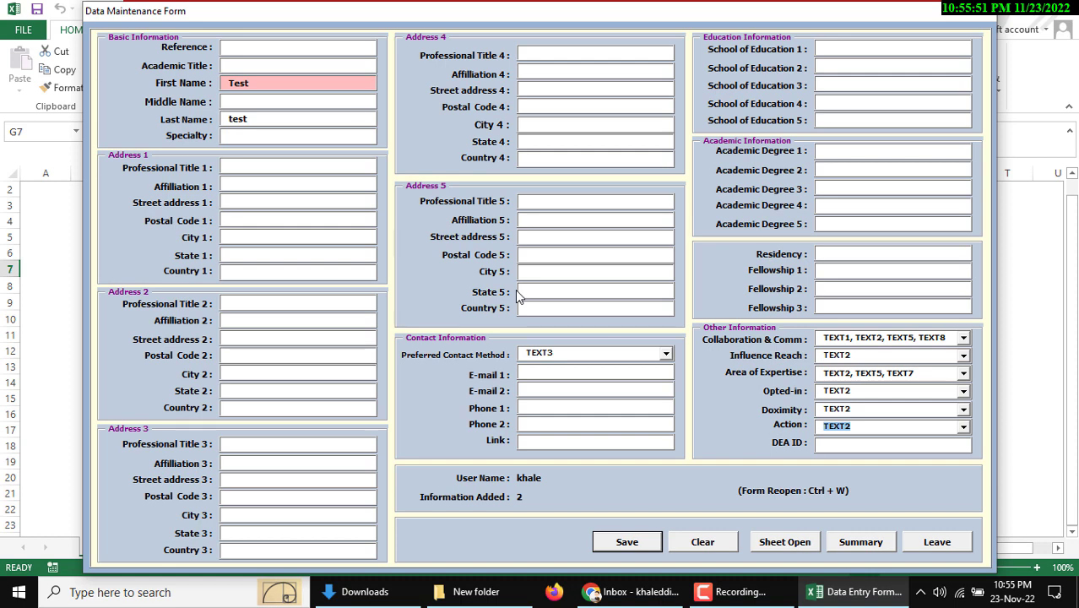
{"action": "mouse_move", "coordinate": [487, 250]}
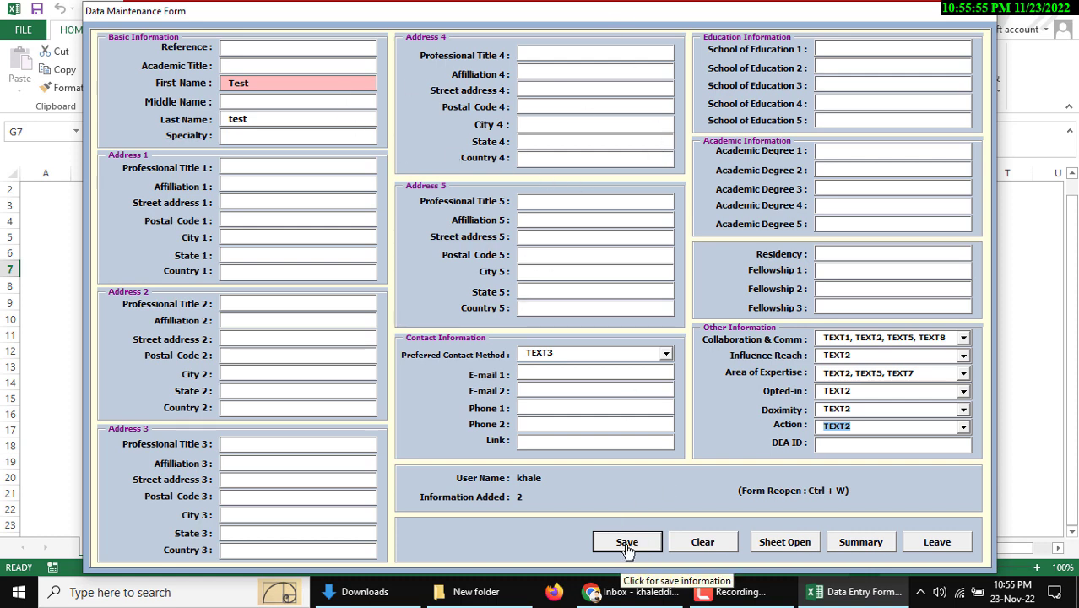
Save the Test record with confirmation, raising the added count to 3.
{"action": "left_click", "coordinate": [626, 540]}
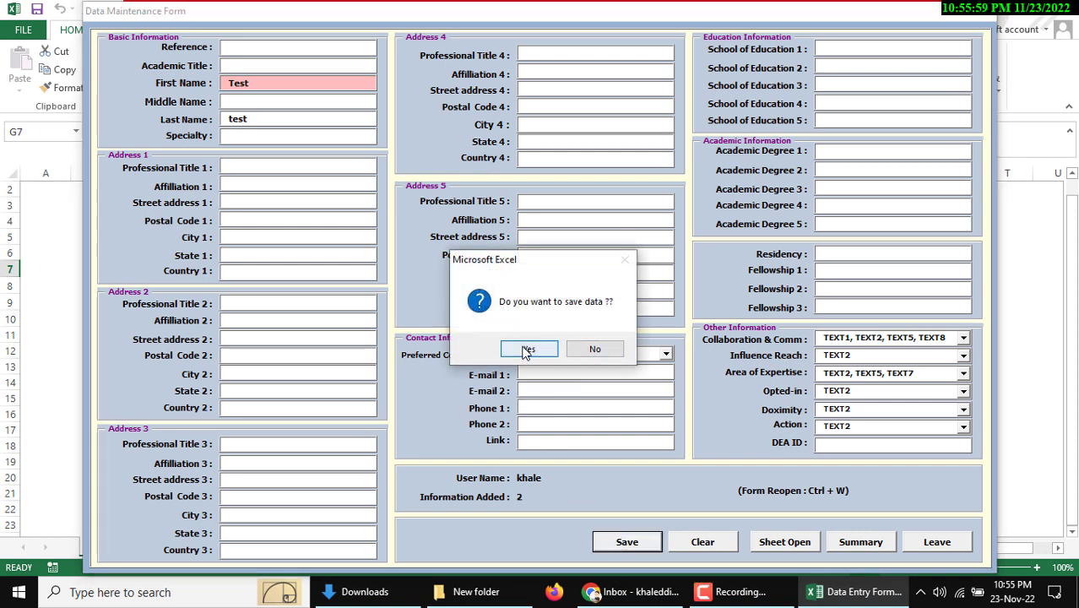
{"action": "left_click", "coordinate": [528, 348]}
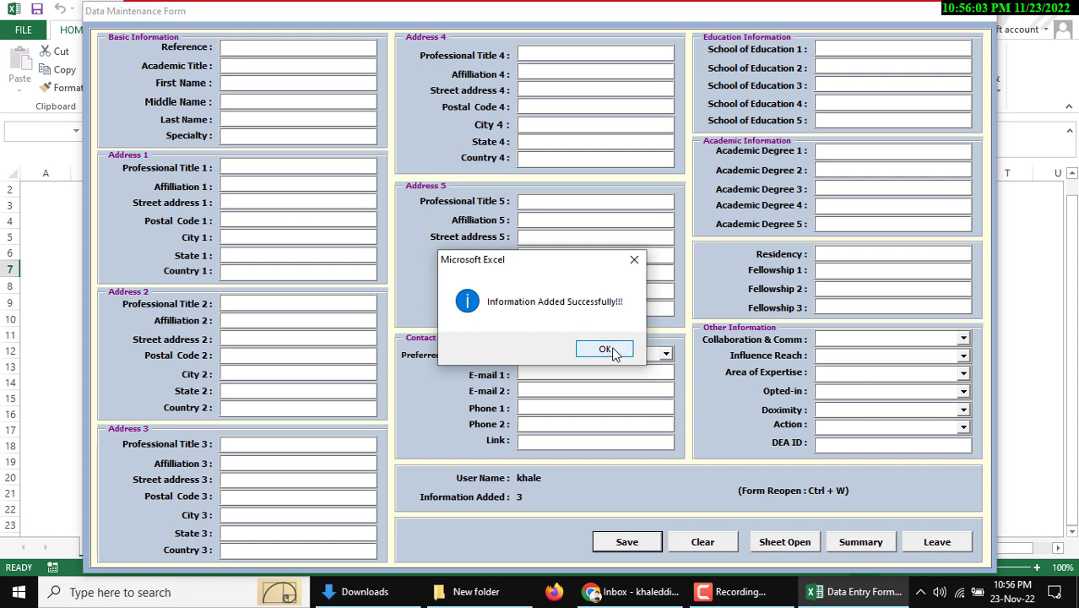
{"action": "left_click", "coordinate": [604, 347]}
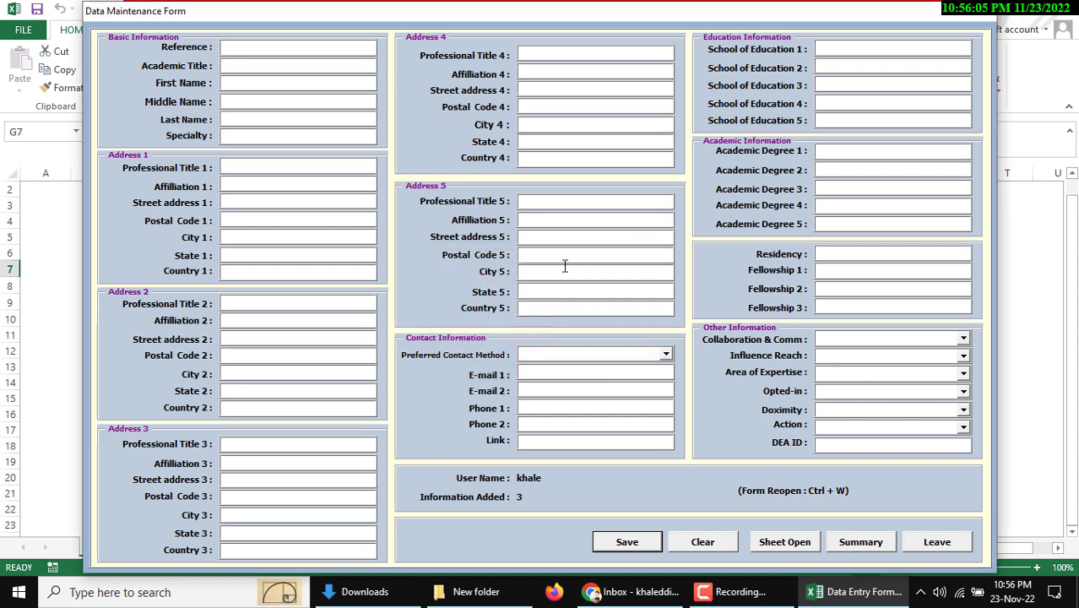
{"action": "mouse_move", "coordinate": [709, 524]}
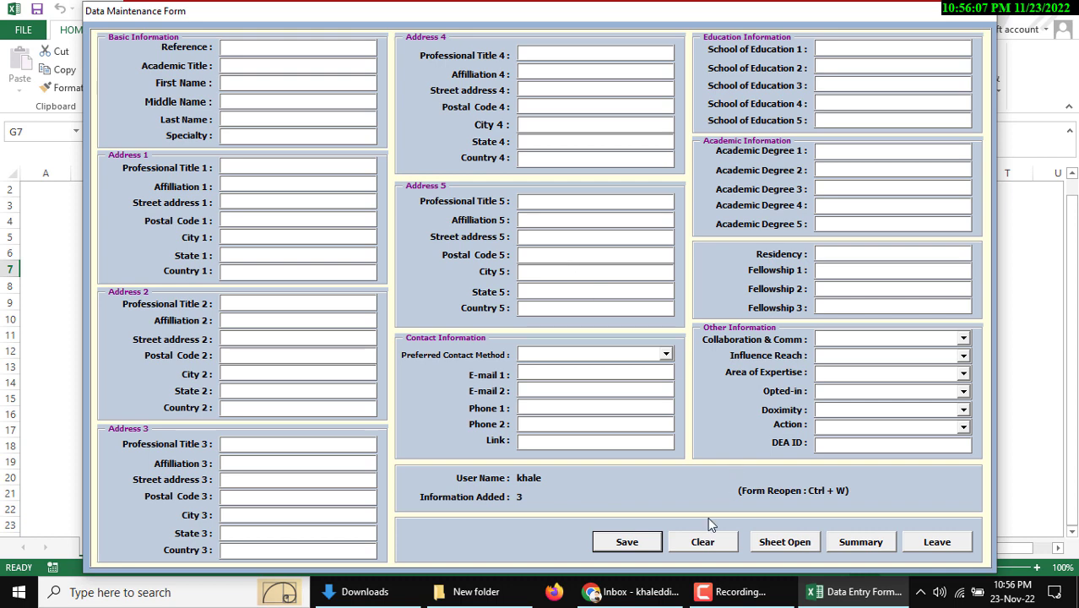
{"action": "mouse_move", "coordinate": [341, 291]}
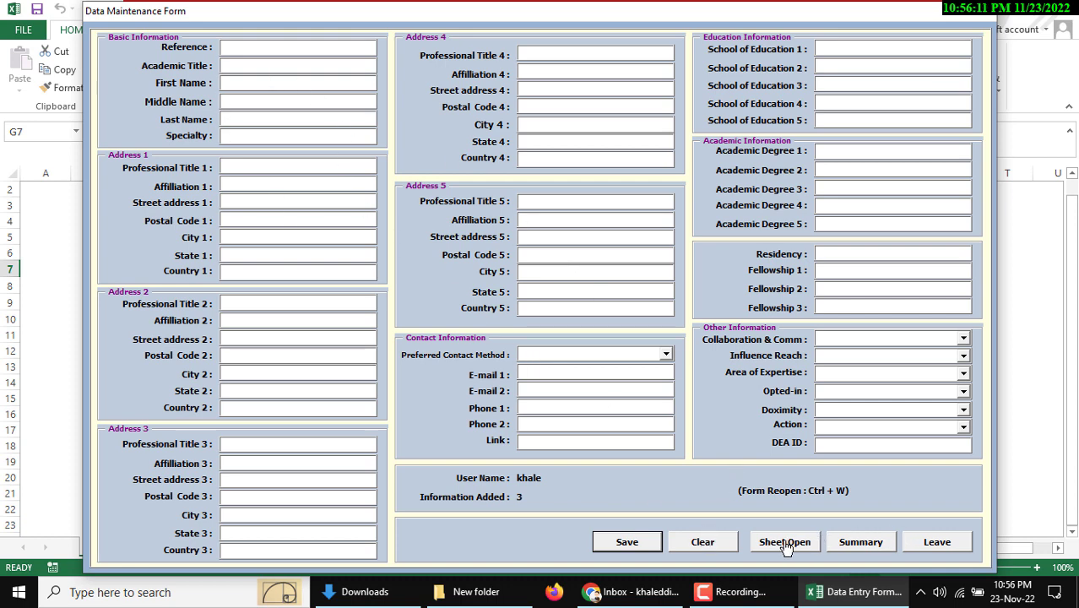
{"action": "left_click", "coordinate": [784, 540]}
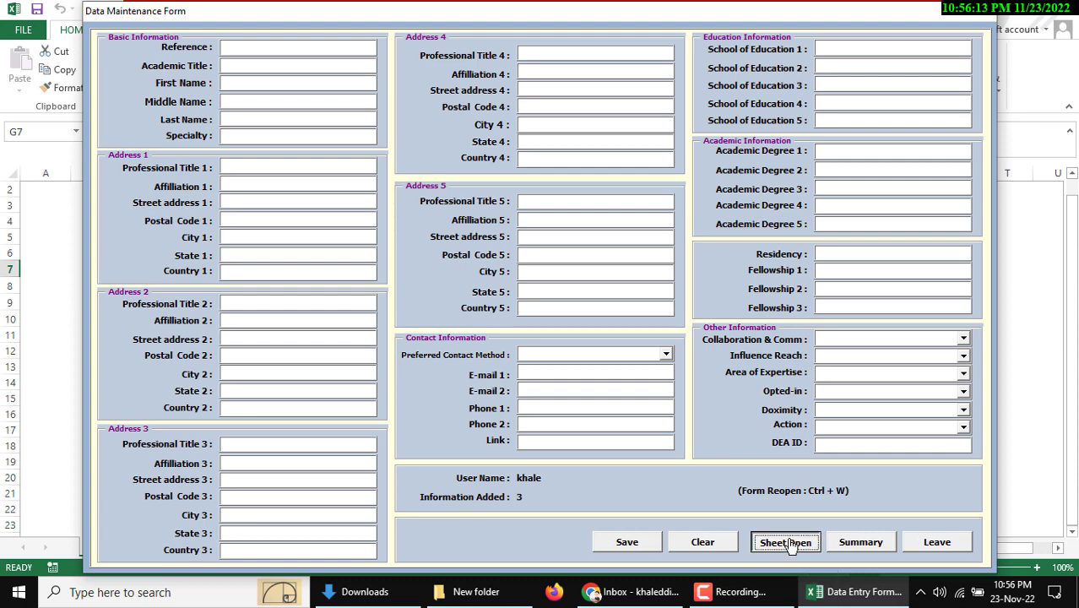
{"action": "left_click", "coordinate": [785, 541]}
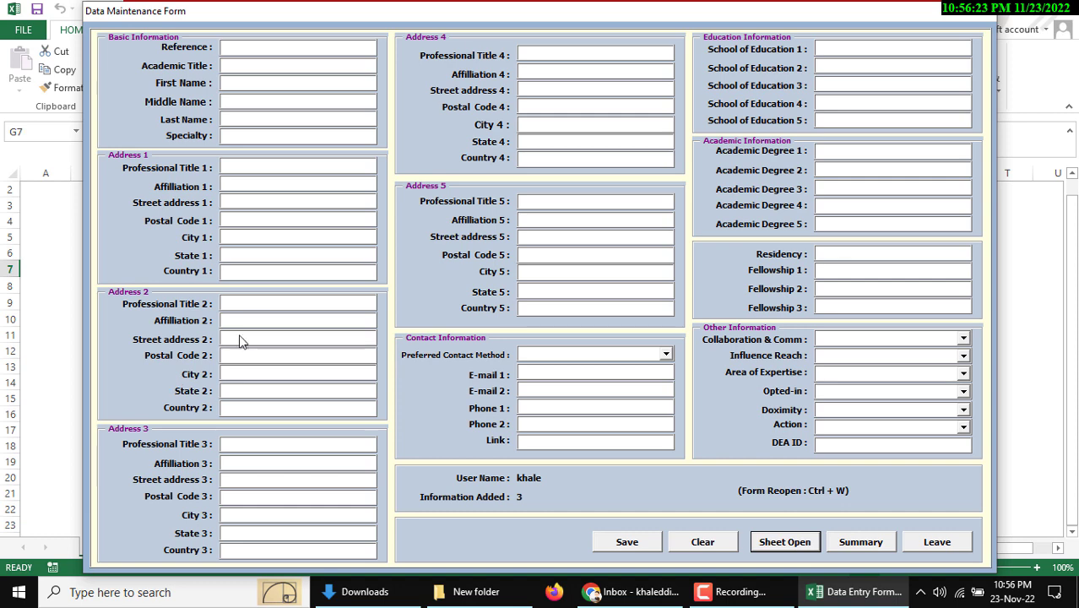
{"action": "mouse_move", "coordinate": [734, 403]}
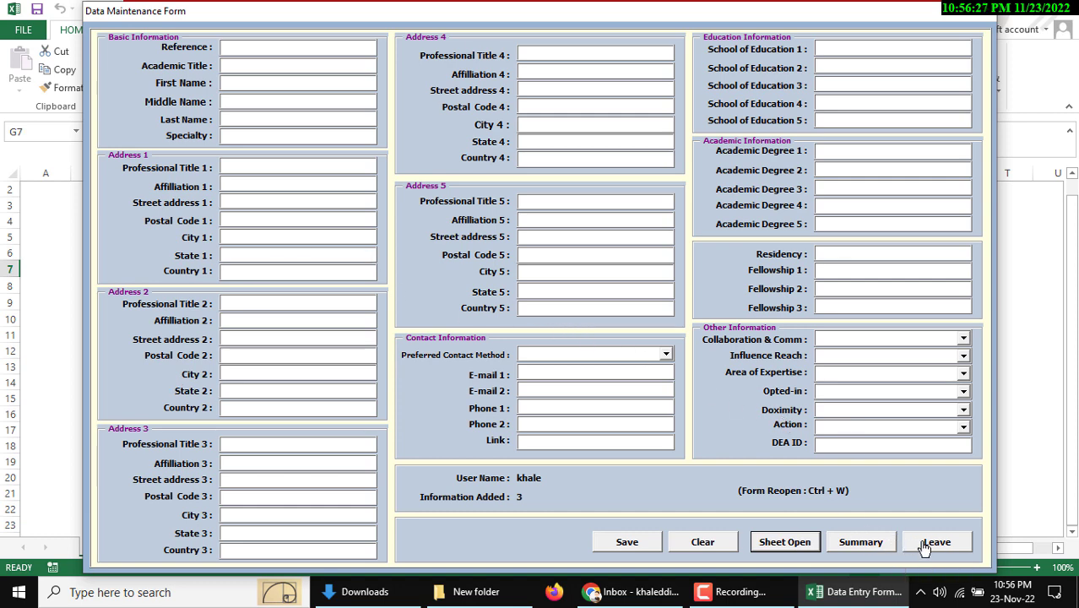
{"action": "mouse_move", "coordinate": [792, 352]}
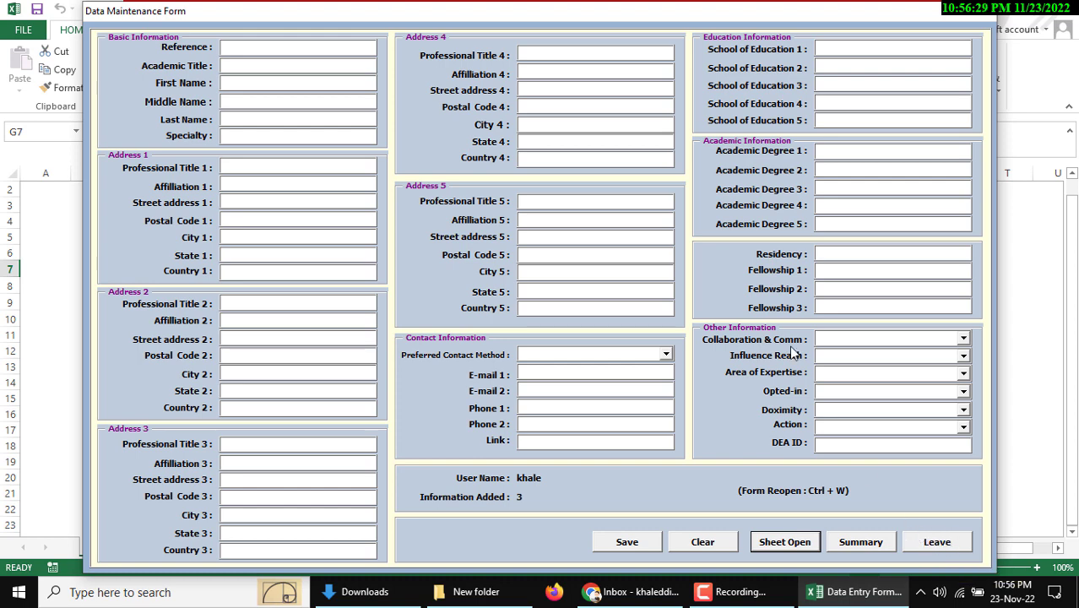
{"action": "mouse_move", "coordinate": [859, 355]}
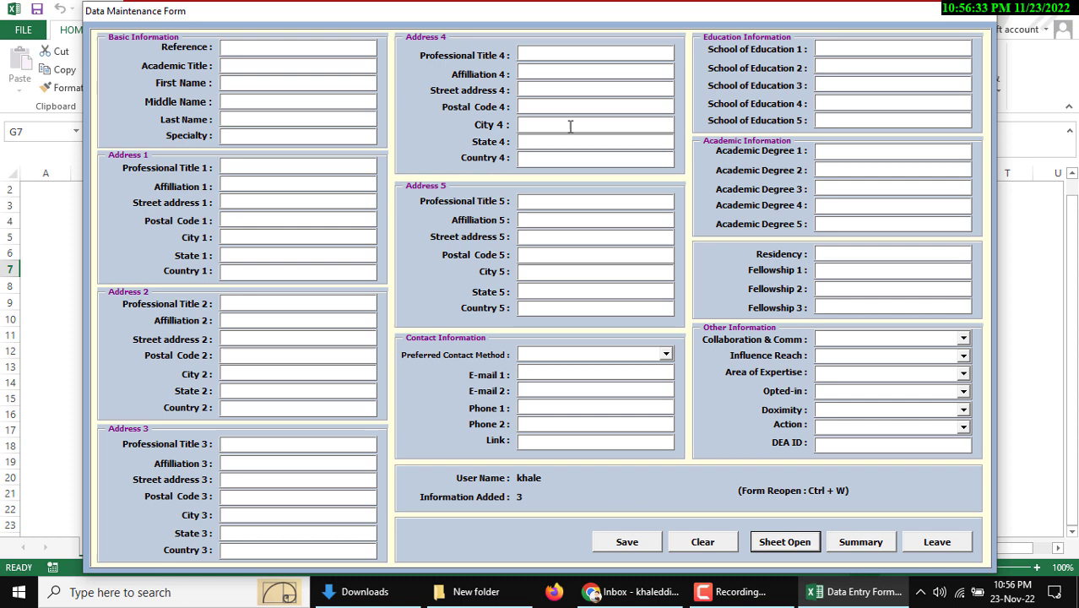
{"action": "mouse_move", "coordinate": [942, 553]}
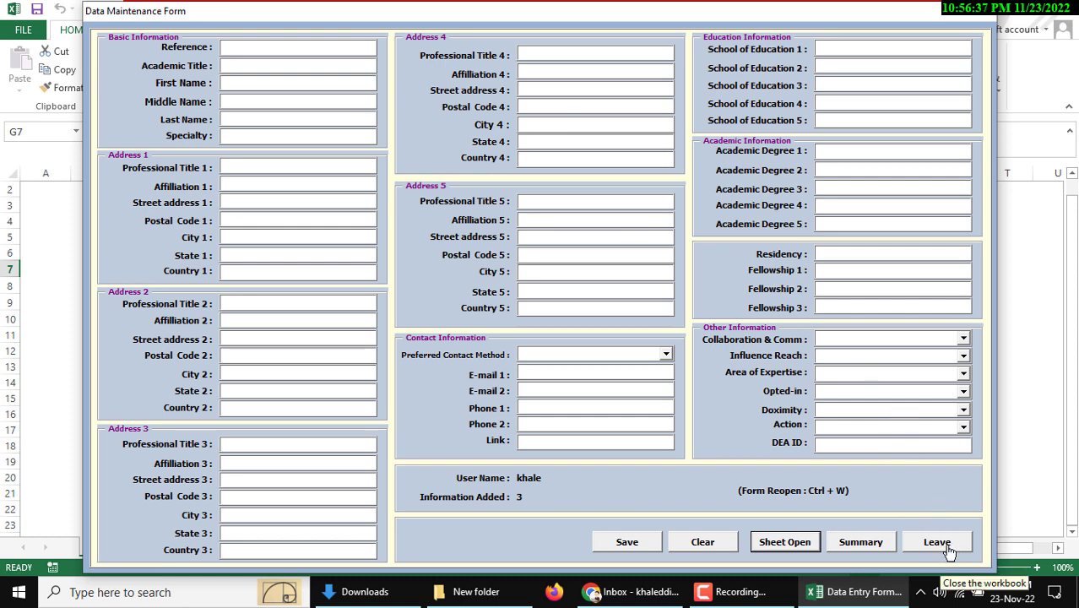
{"action": "mouse_move", "coordinate": [881, 531]}
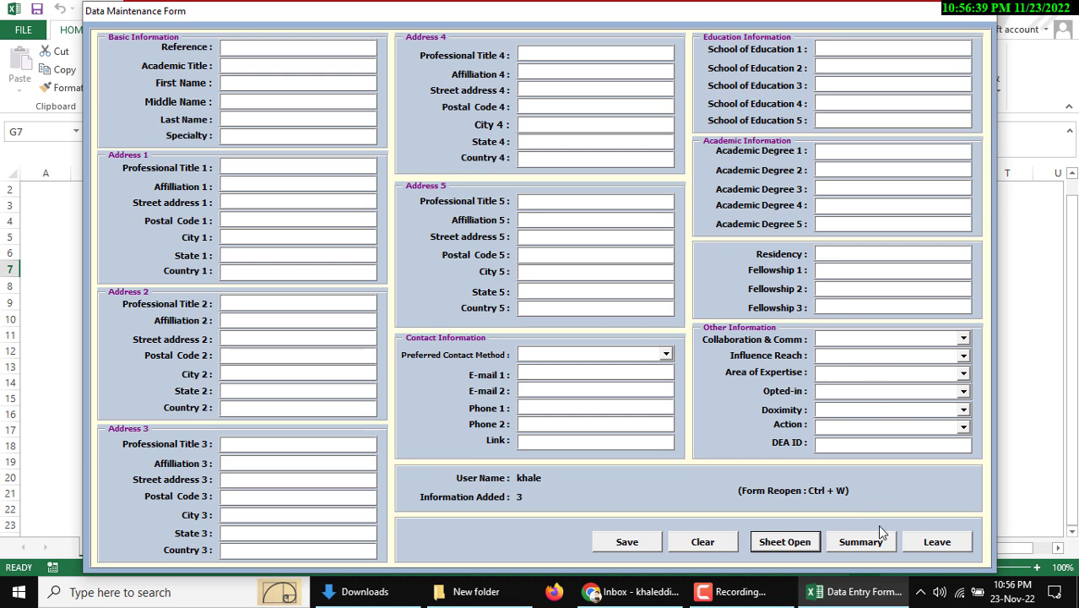
{"action": "mouse_move", "coordinate": [875, 547]}
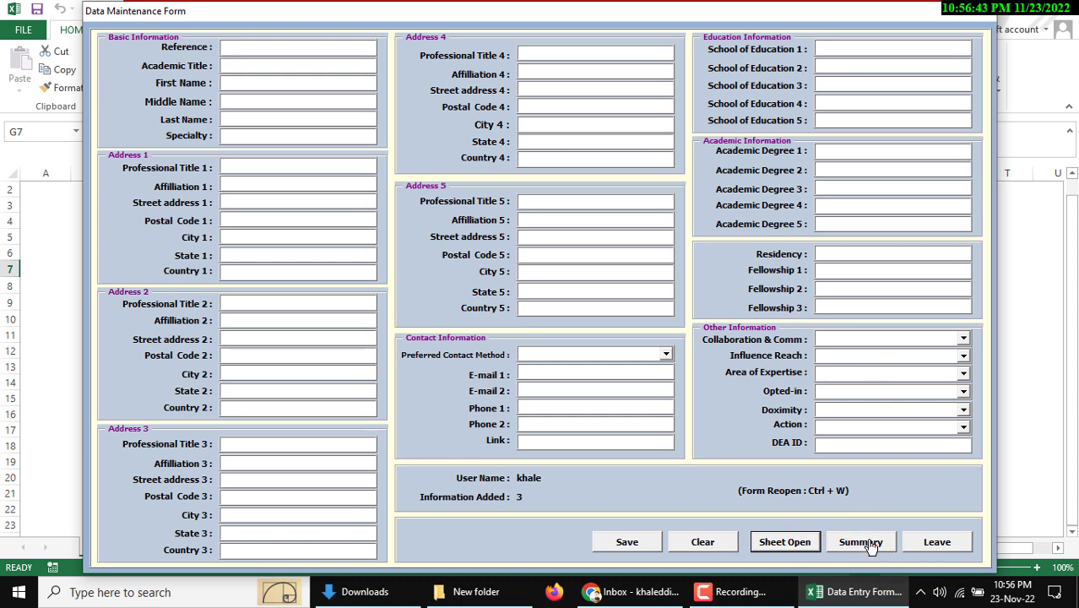
Show the Dashboard summary and choose Reference as the search criteria.
{"action": "left_click", "coordinate": [861, 540]}
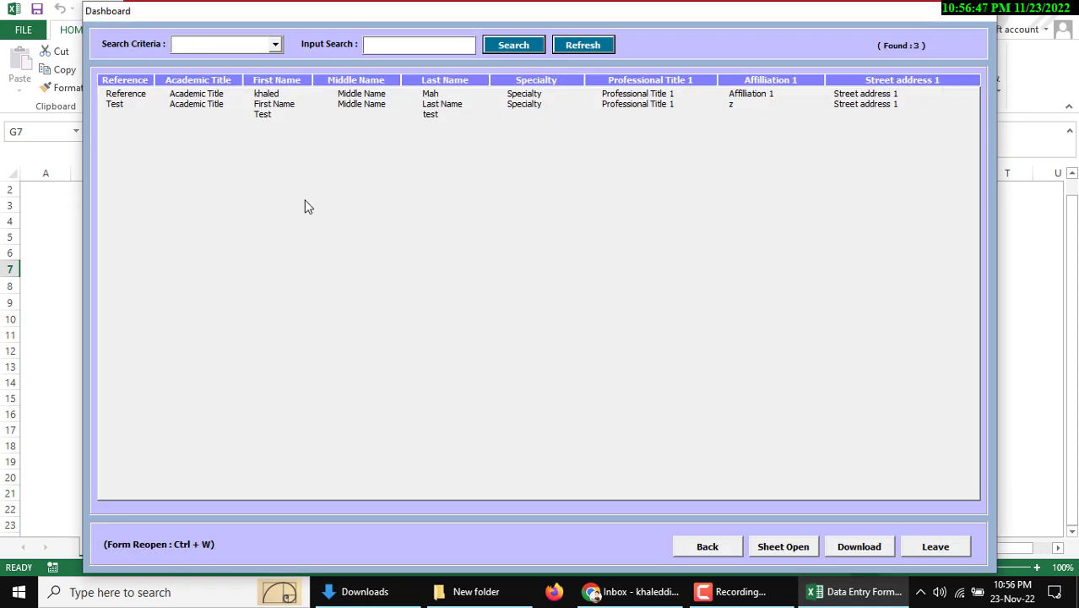
{"action": "mouse_move", "coordinate": [354, 161]}
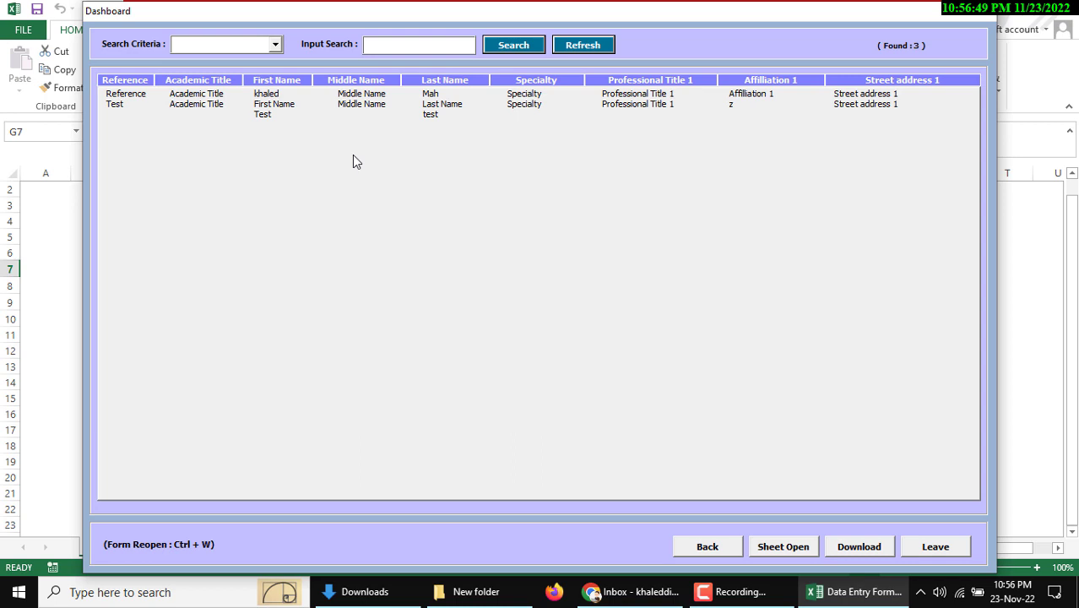
{"action": "left_click", "coordinate": [219, 44]}
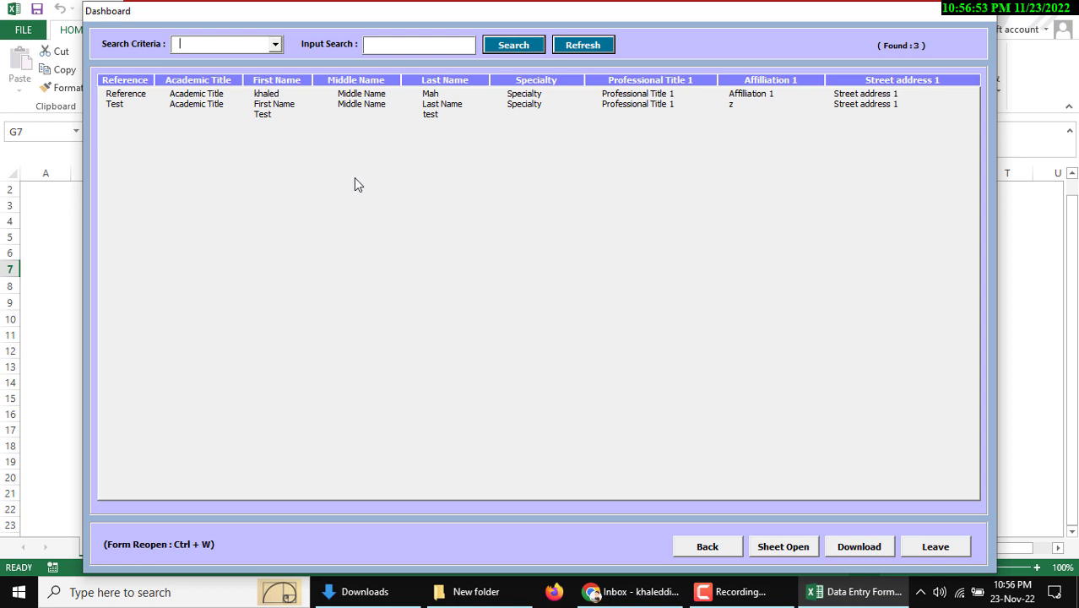
{"action": "mouse_move", "coordinate": [281, 160]}
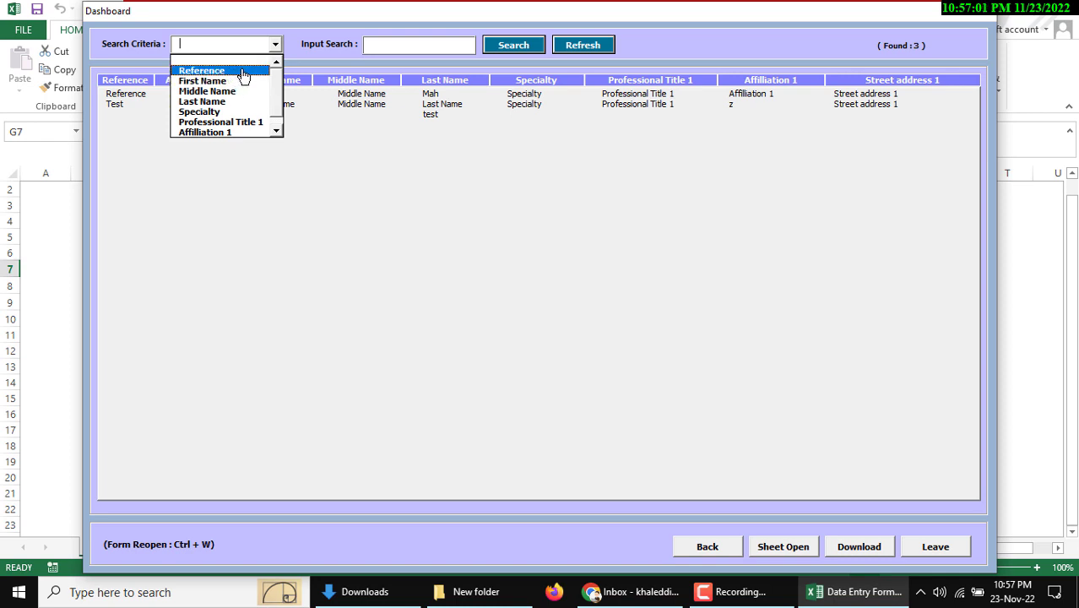
{"action": "mouse_move", "coordinate": [228, 102]}
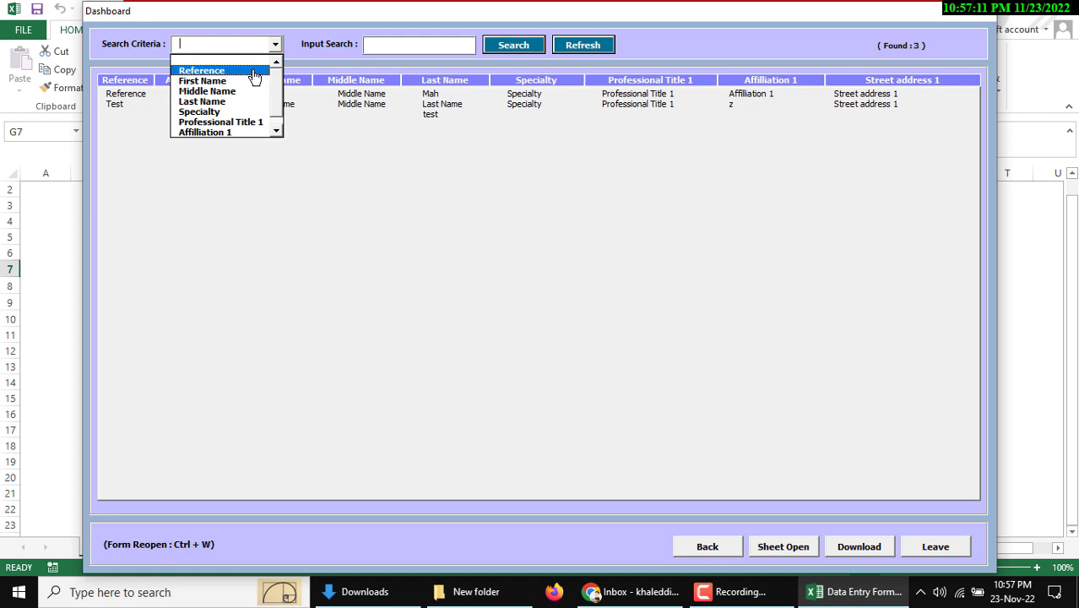
{"action": "left_click", "coordinate": [201, 71]}
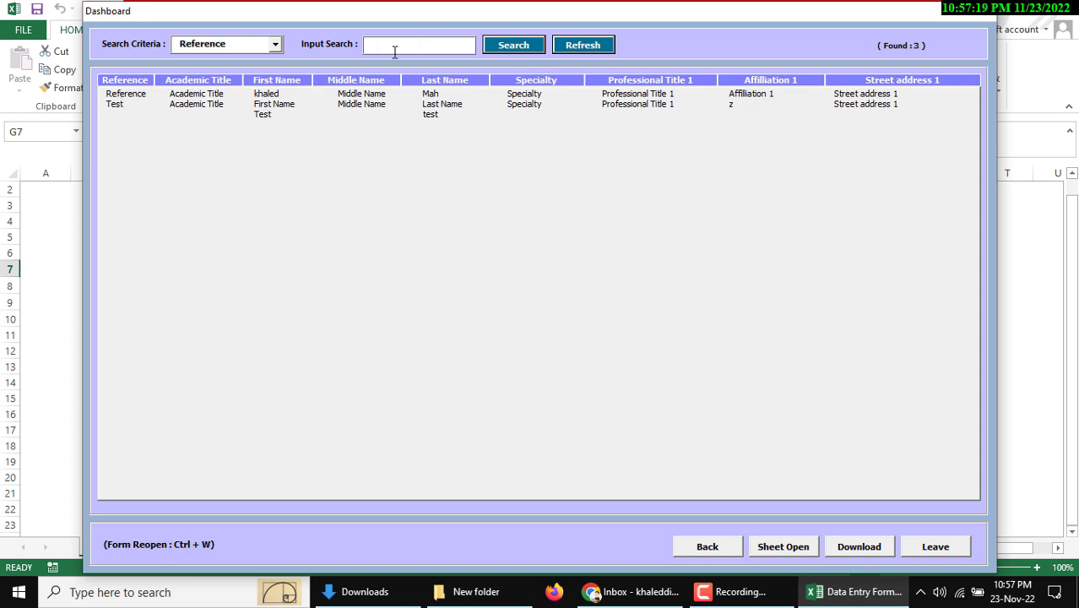
Search for reference Test to narrow to one record, then refresh to list all 3.
{"action": "type", "text": "Test"}
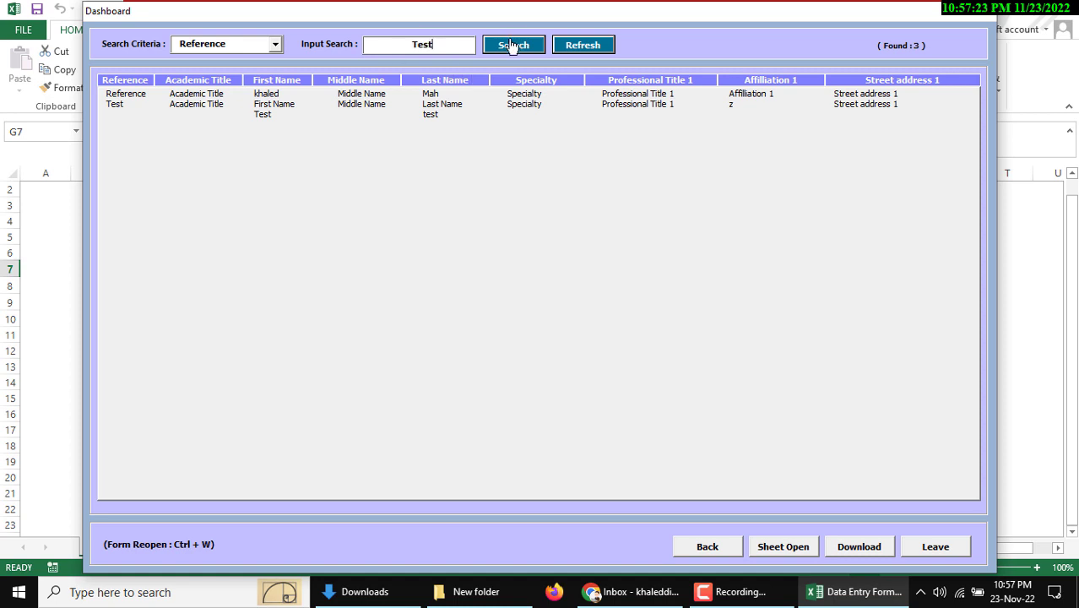
{"action": "left_click", "coordinate": [513, 43]}
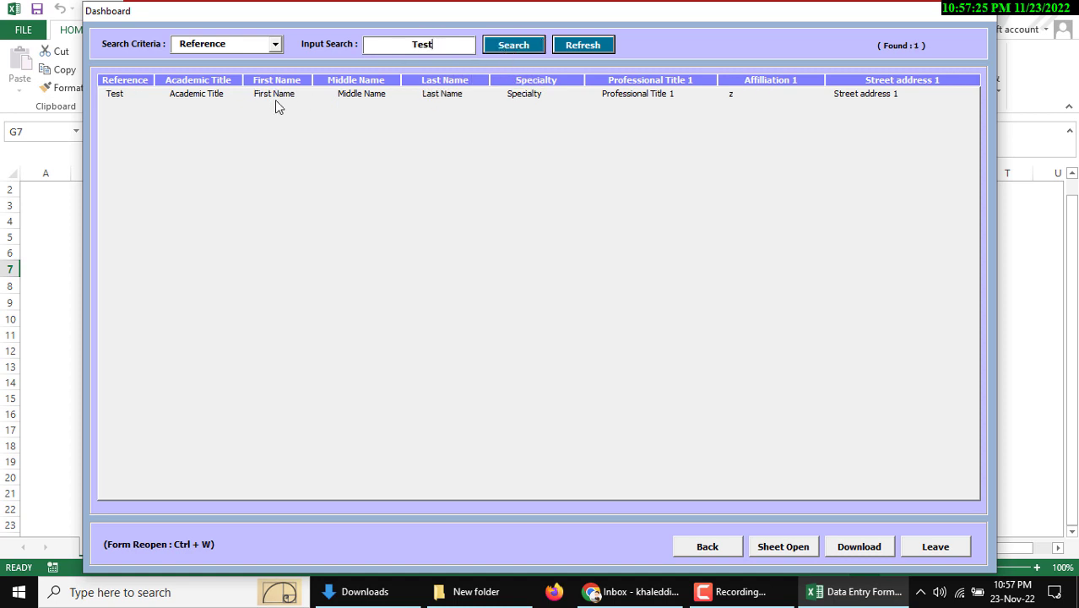
{"action": "mouse_move", "coordinate": [189, 105]}
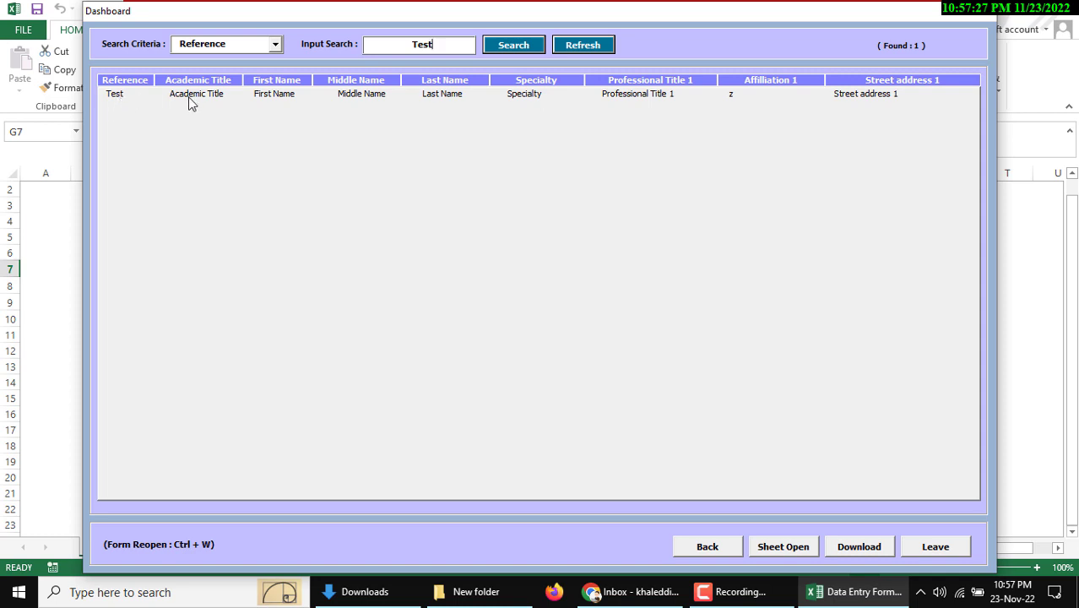
{"action": "mouse_move", "coordinate": [312, 109]}
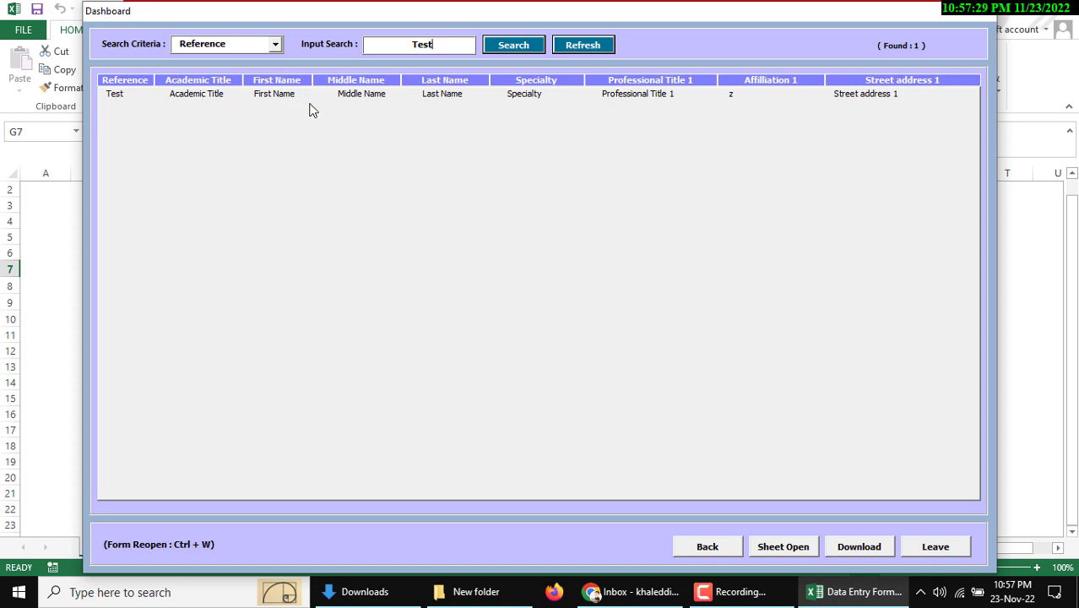
{"action": "mouse_move", "coordinate": [431, 108]}
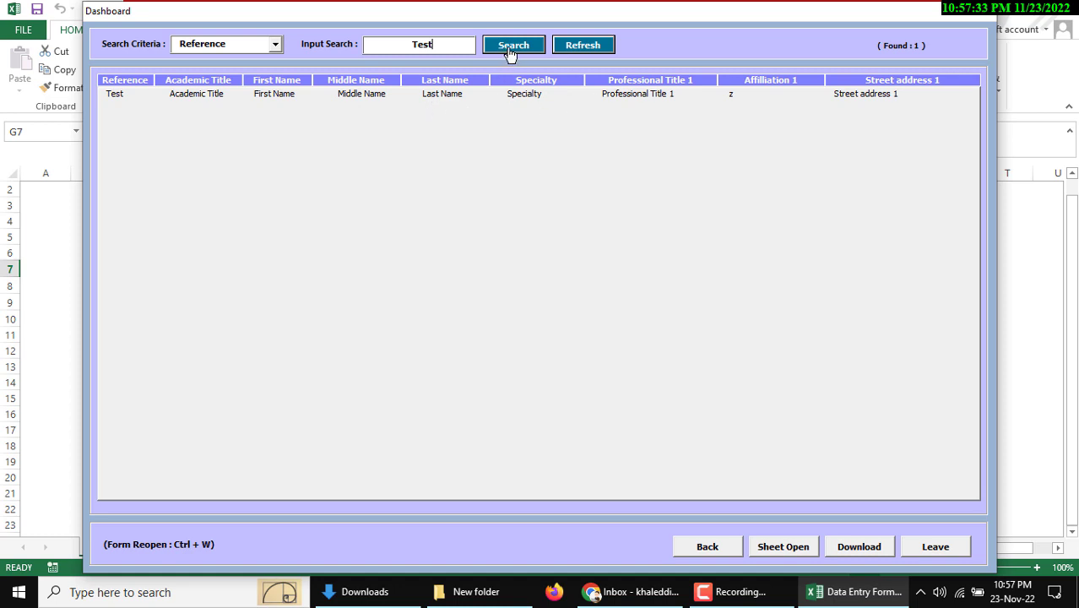
{"action": "mouse_move", "coordinate": [586, 51]}
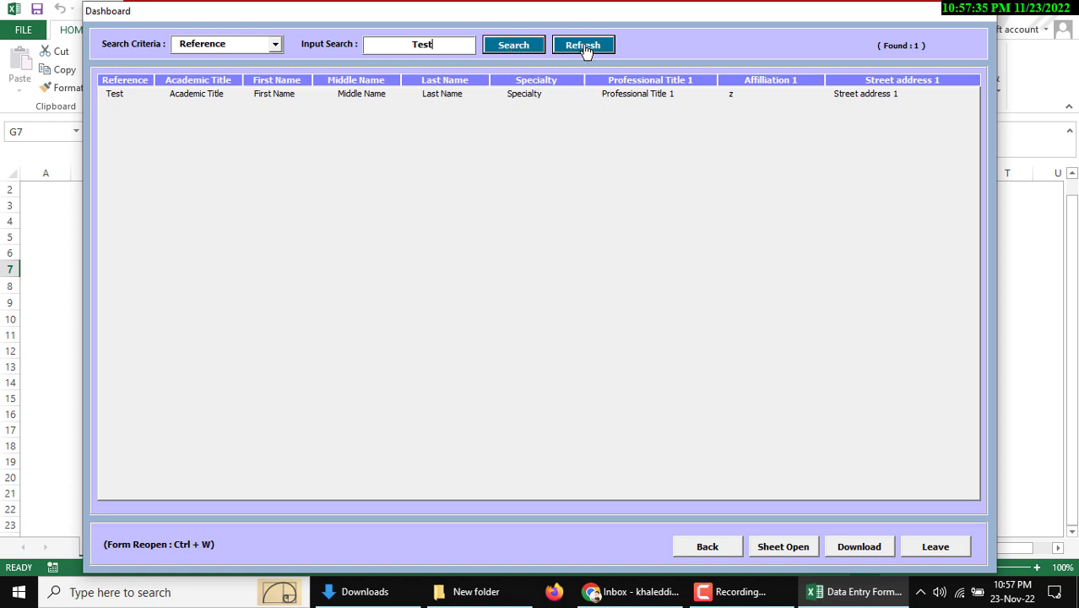
{"action": "left_click", "coordinate": [582, 44]}
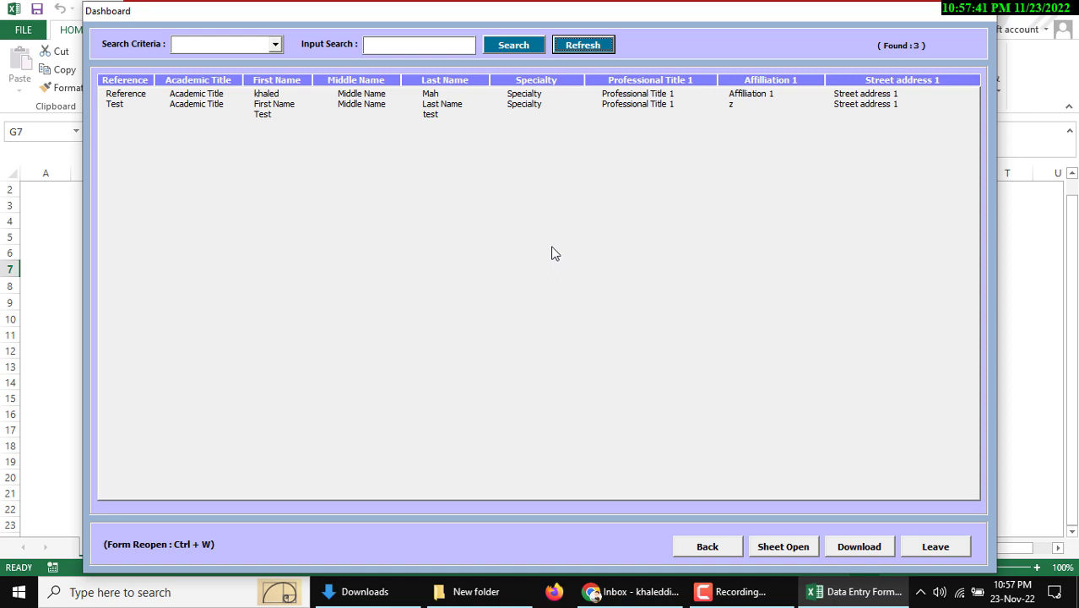
{"action": "mouse_move", "coordinate": [439, 169]}
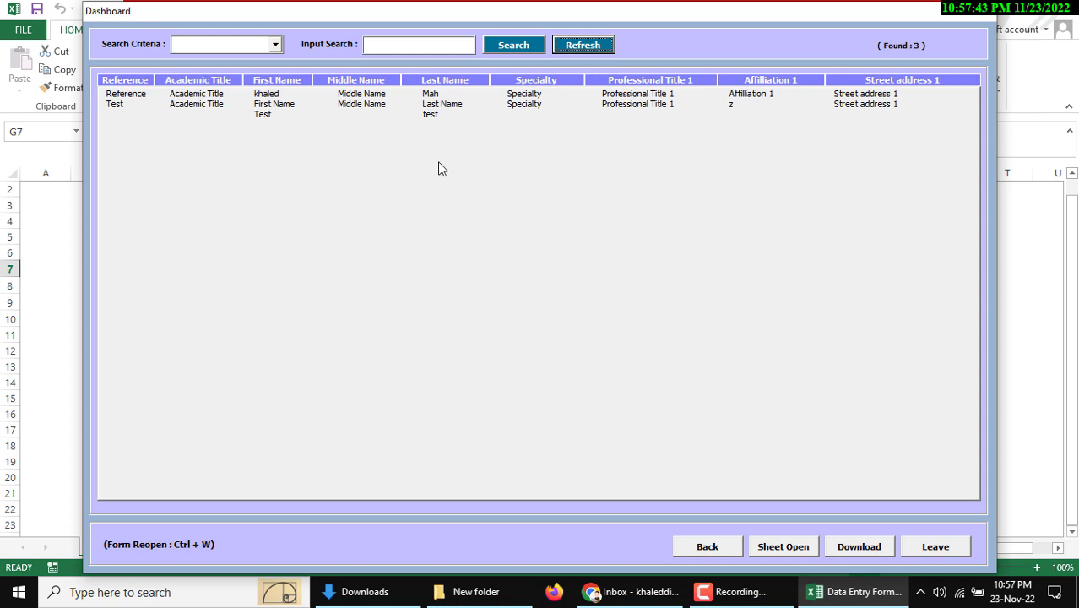
{"action": "mouse_move", "coordinate": [487, 157]}
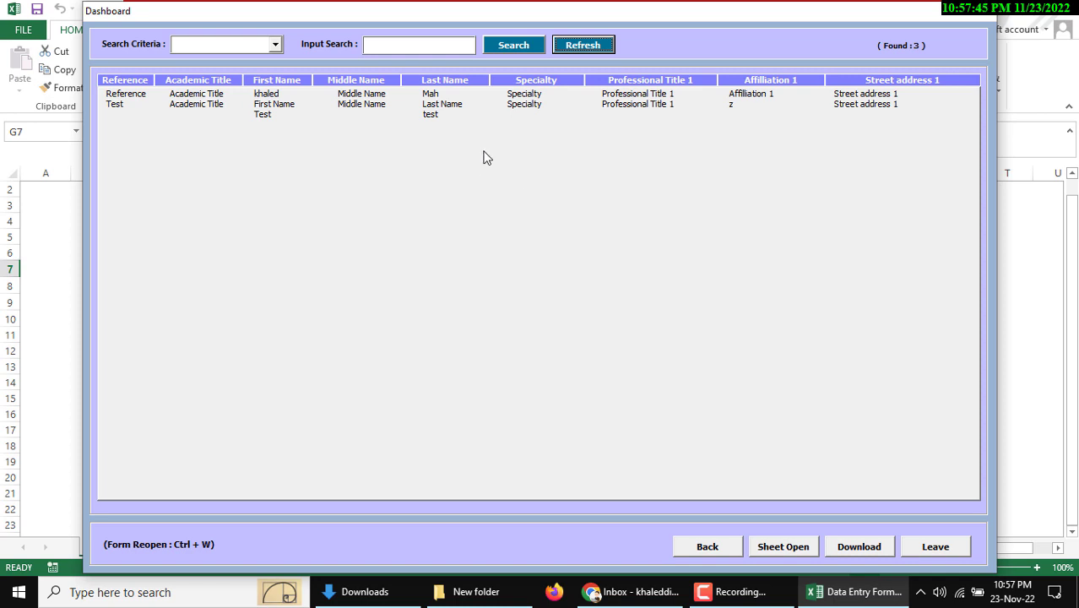
{"action": "mouse_move", "coordinate": [455, 111]}
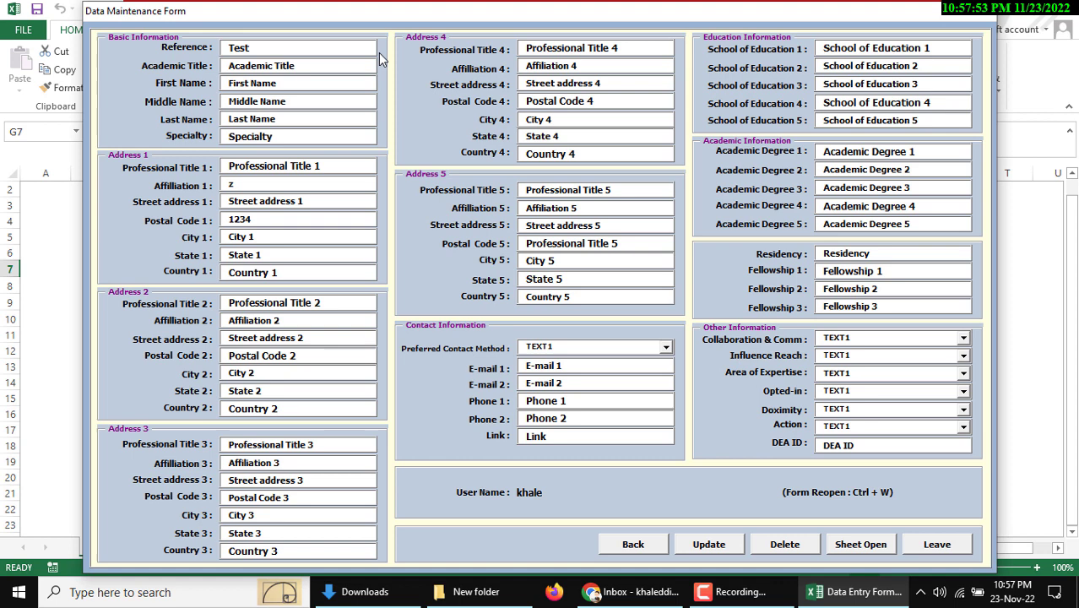
{"action": "mouse_move", "coordinate": [621, 100]}
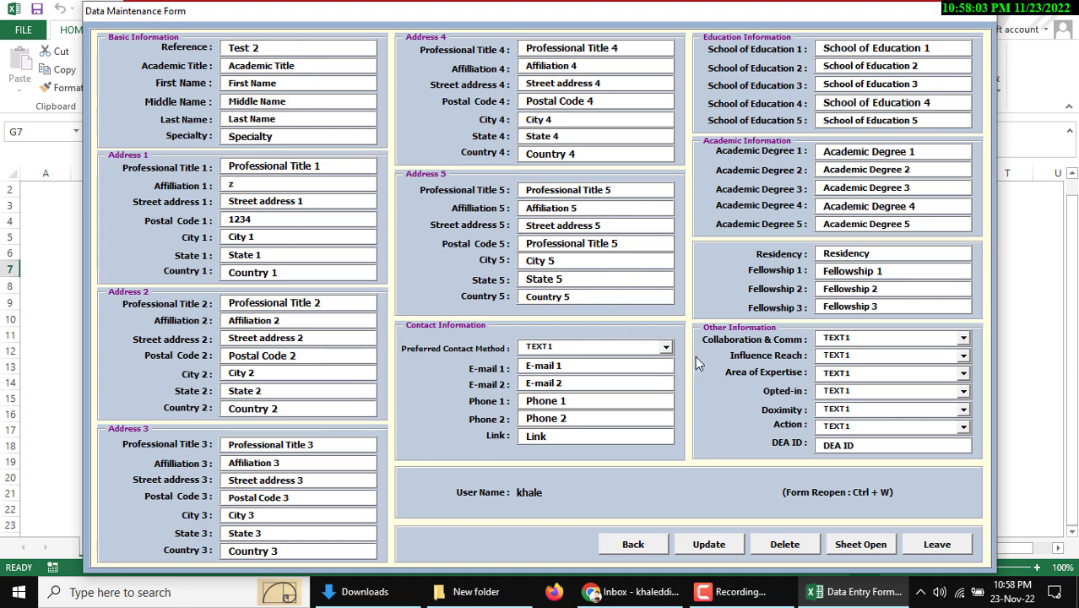
{"action": "mouse_move", "coordinate": [870, 355]}
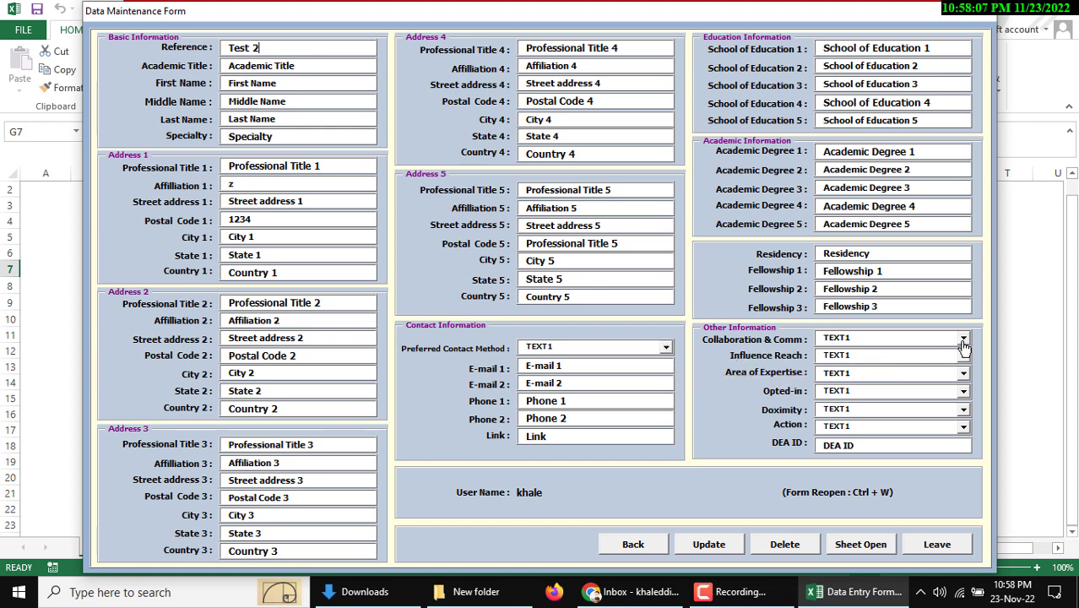
Update the record to Test 2 with collaboration TEXT3, TEXT5, TEXT6 and return to the dashboard.
{"action": "left_click", "coordinate": [962, 337]}
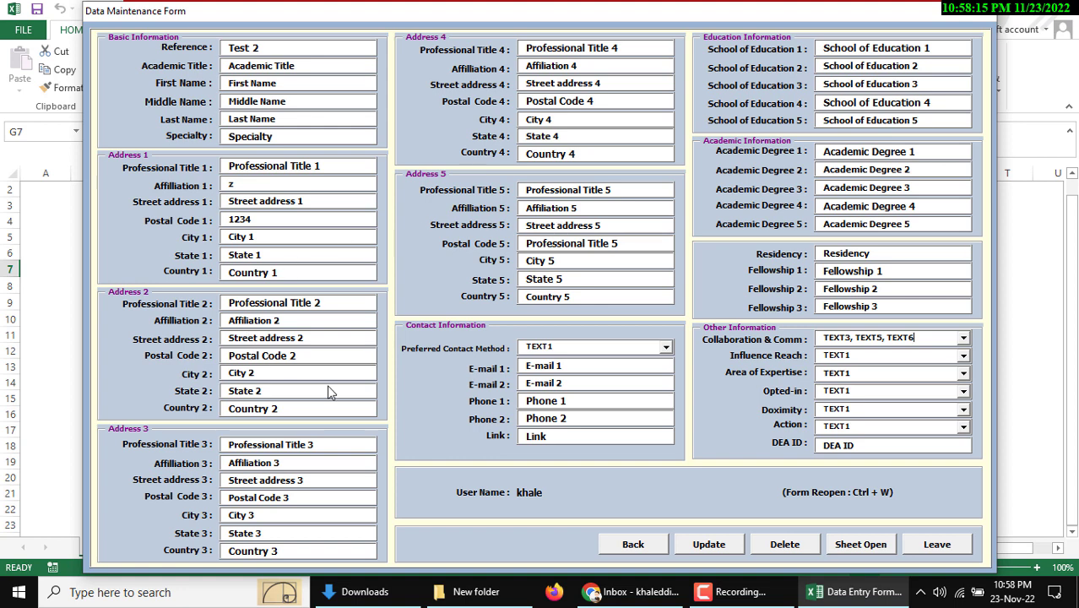
{"action": "mouse_move", "coordinate": [731, 426]}
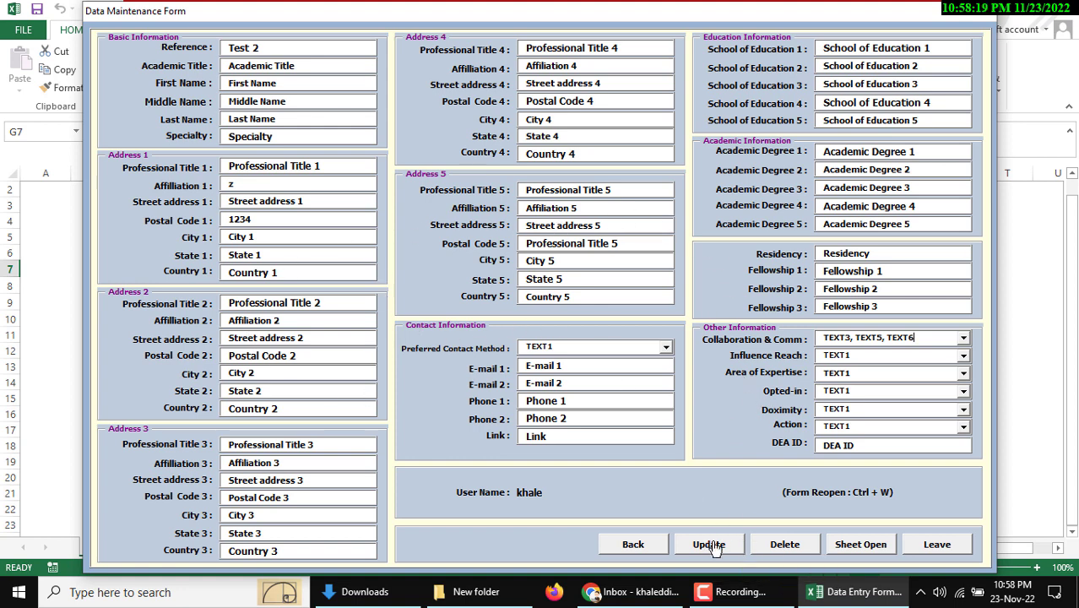
{"action": "mouse_move", "coordinate": [709, 544]}
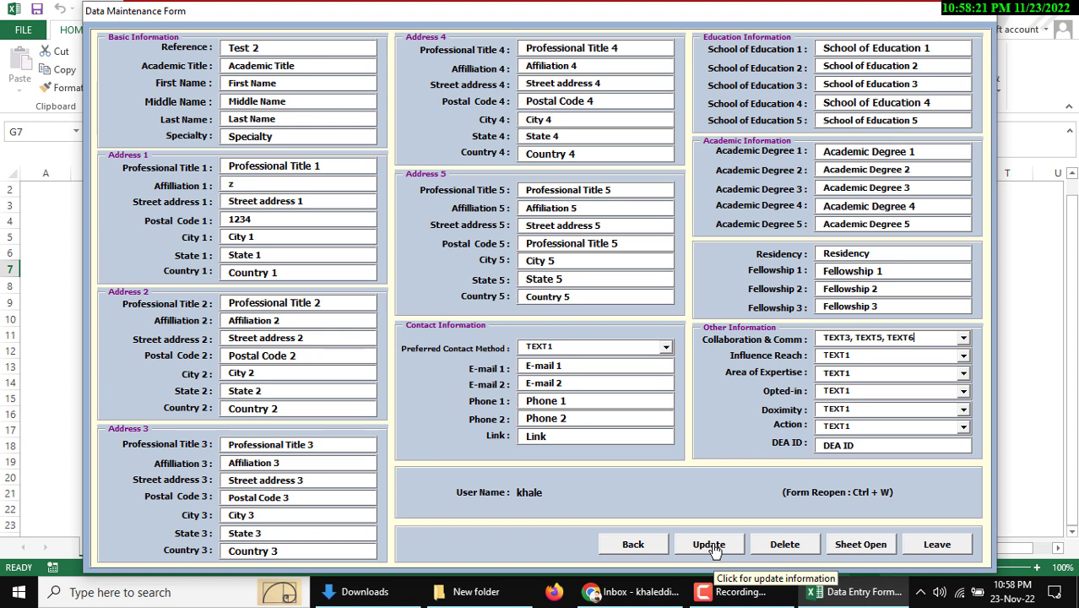
{"action": "left_click", "coordinate": [709, 543]}
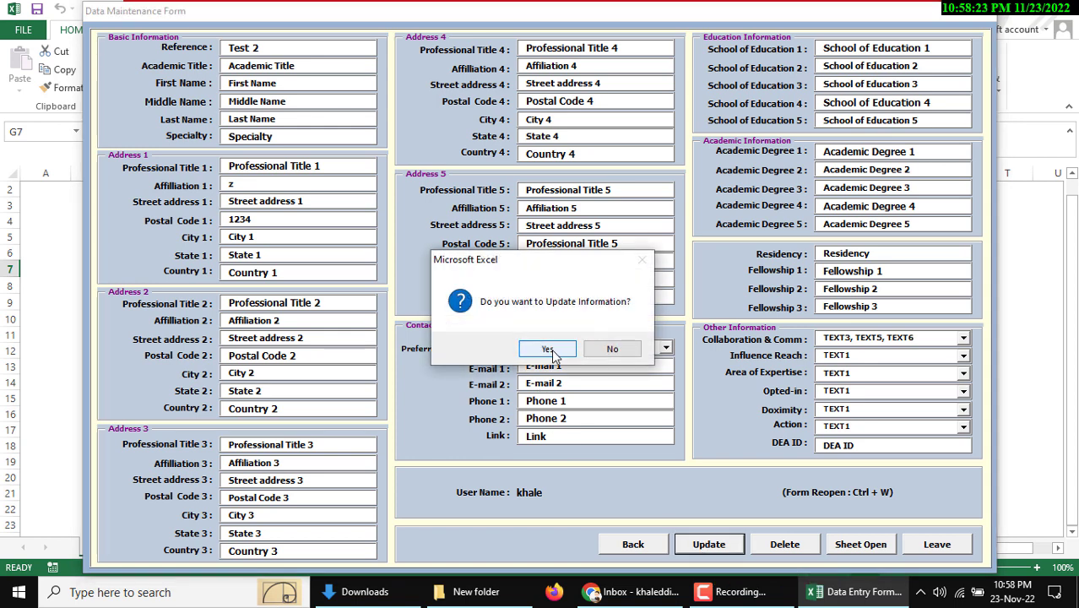
{"action": "left_click", "coordinate": [547, 347]}
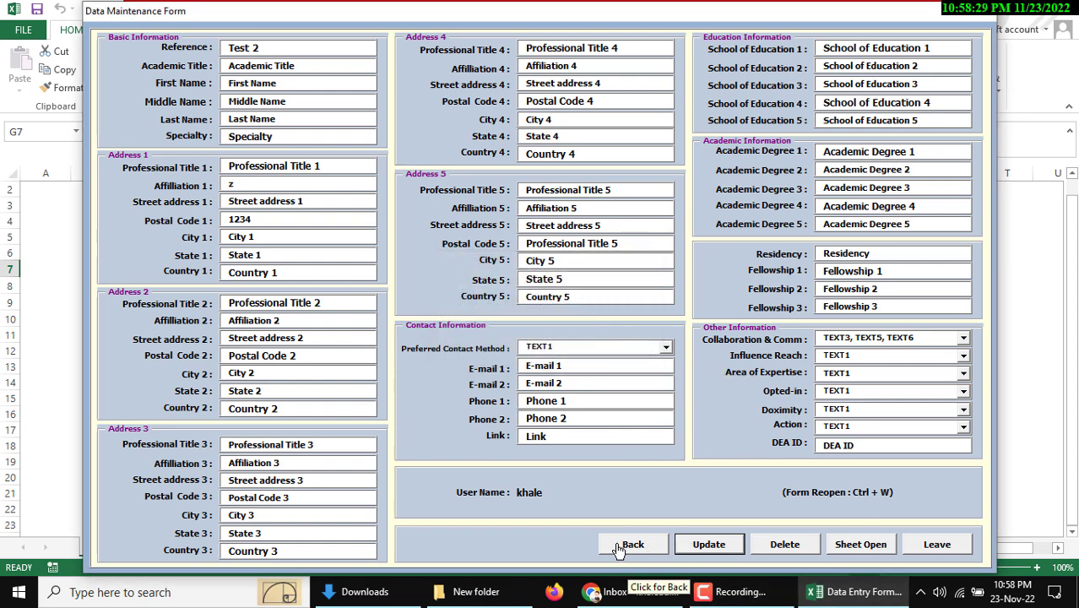
{"action": "left_click", "coordinate": [632, 544]}
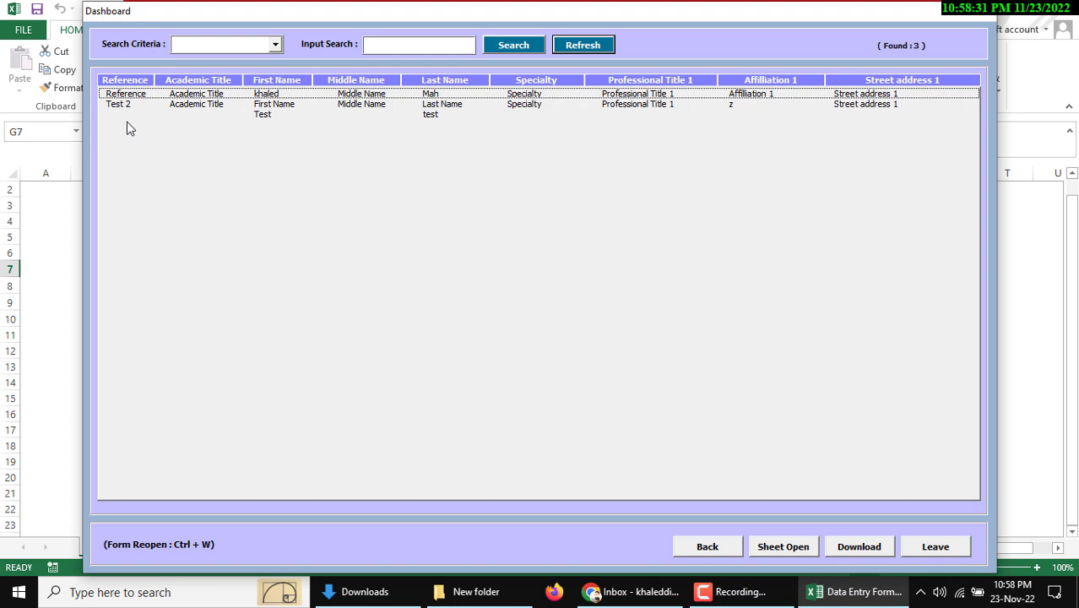
{"action": "mouse_move", "coordinate": [127, 111]}
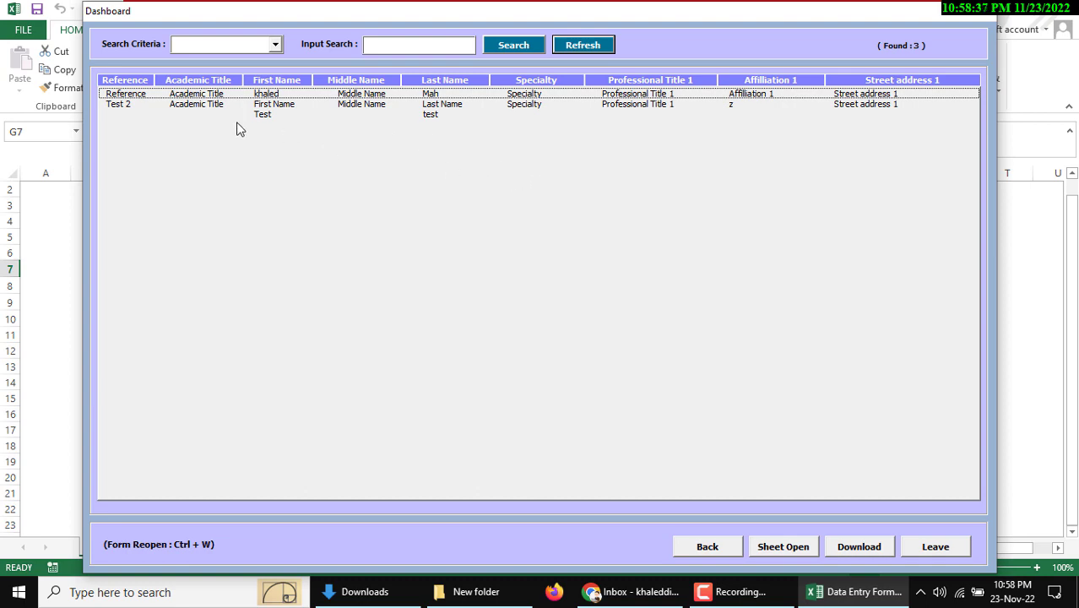
{"action": "mouse_move", "coordinate": [439, 127]}
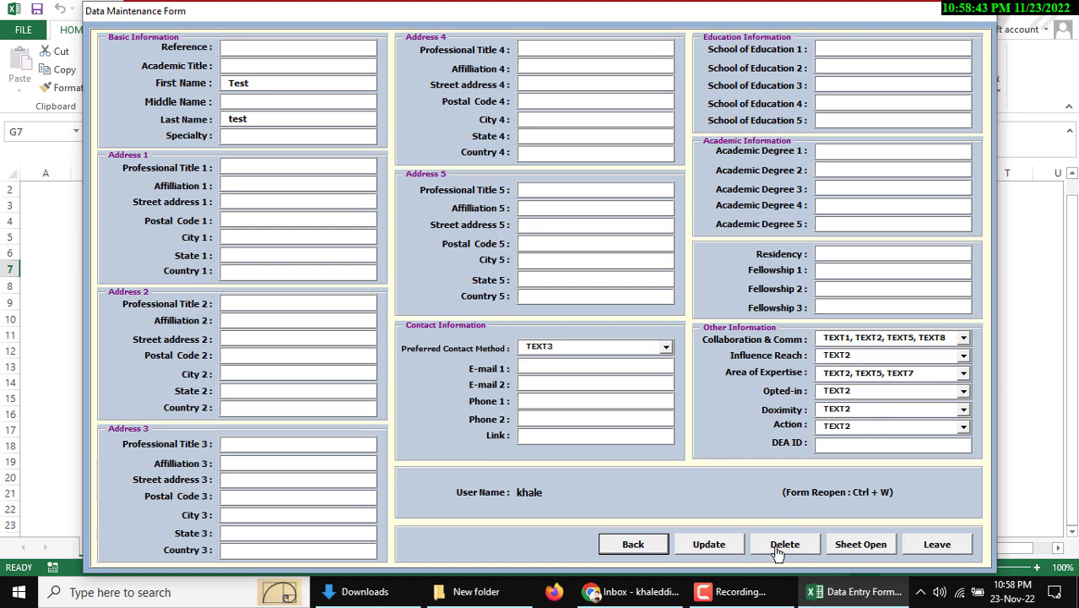
{"action": "mouse_move", "coordinate": [785, 543]}
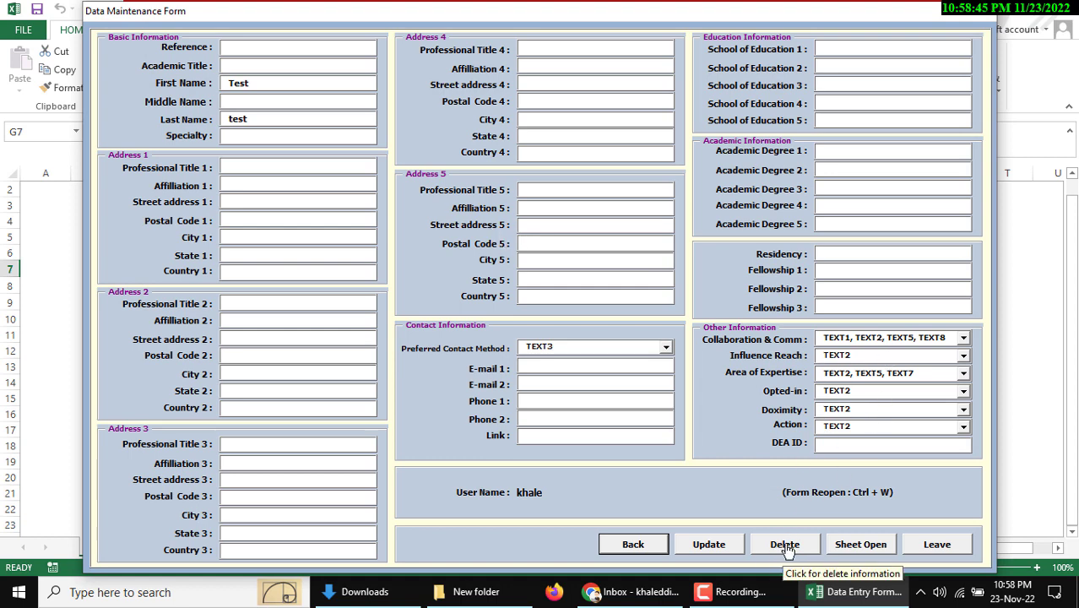
Delete the Test record and refresh the dashboard to show 2 records.
{"action": "left_click", "coordinate": [785, 544]}
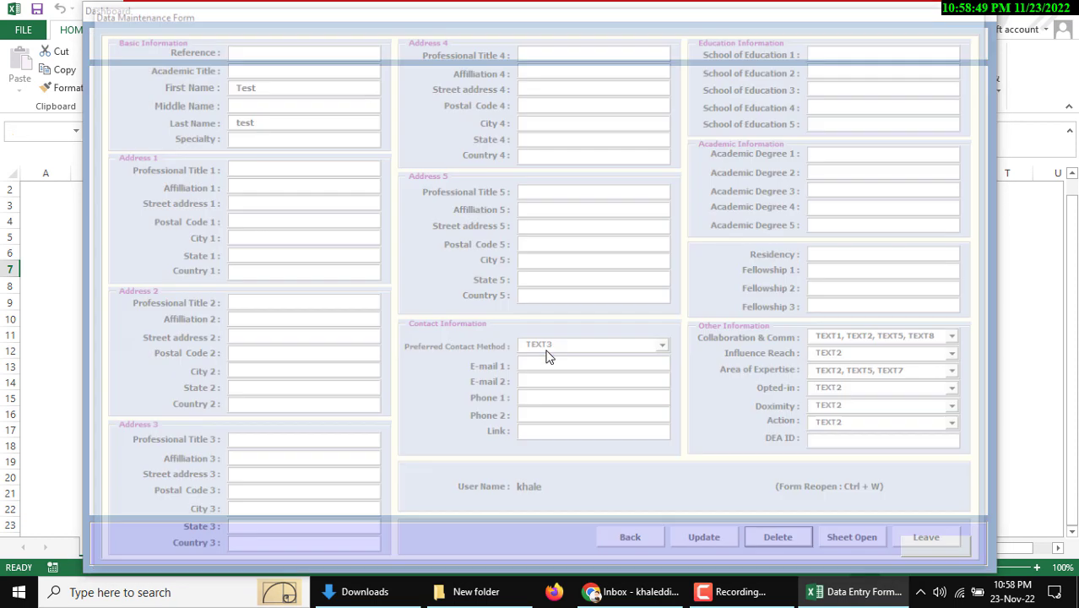
{"action": "left_click", "coordinate": [776, 537]}
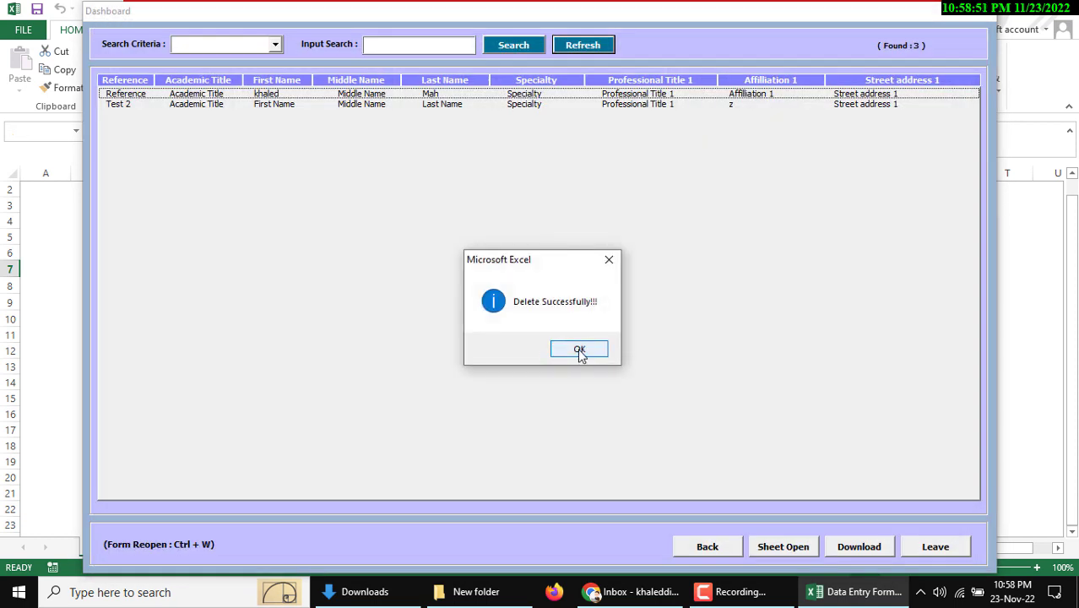
{"action": "left_click", "coordinate": [579, 348]}
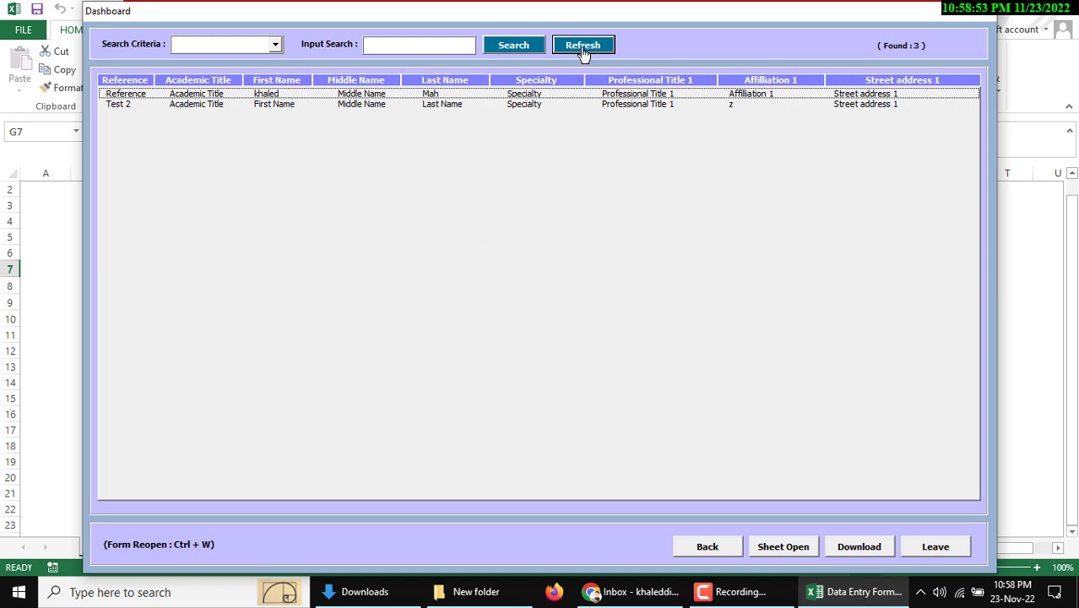
{"action": "left_click", "coordinate": [583, 44]}
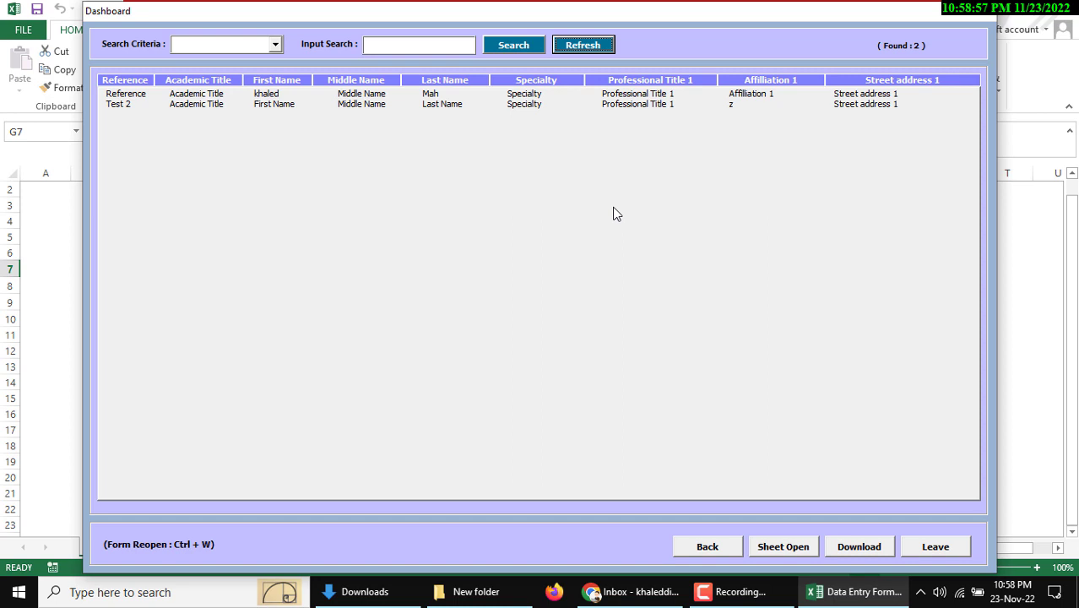
{"action": "mouse_move", "coordinate": [841, 530]}
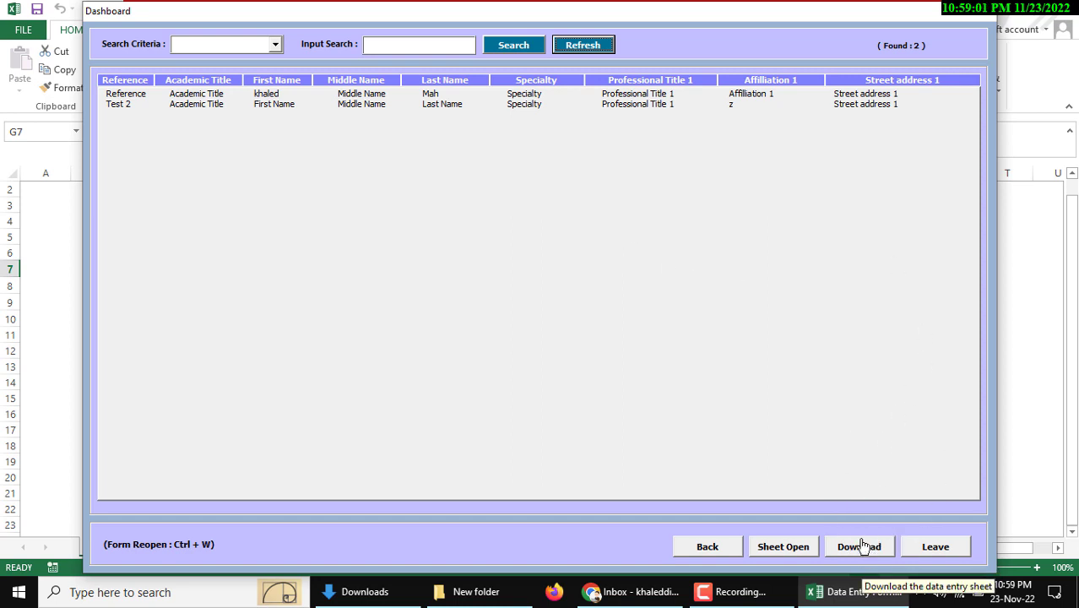
{"action": "mouse_move", "coordinate": [682, 279]}
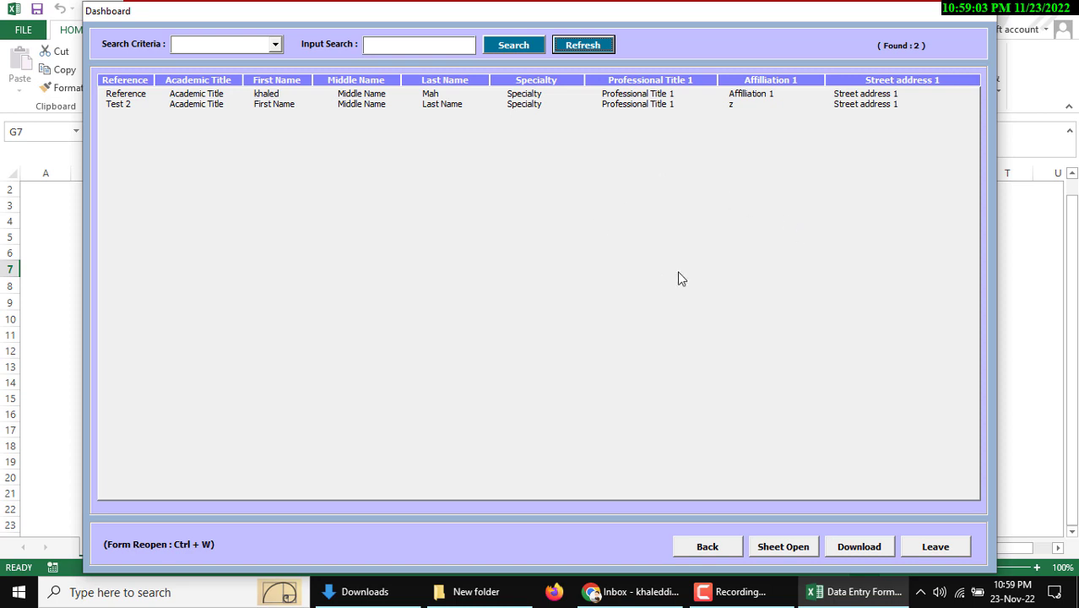
{"action": "mouse_move", "coordinate": [915, 422]}
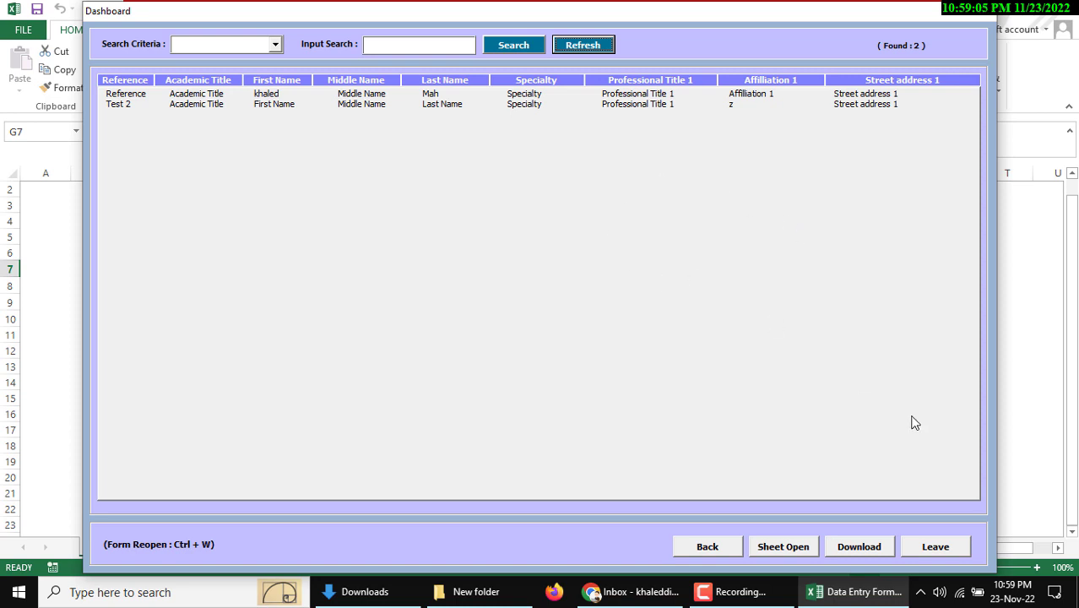
Download the 2 records to a Data Entry Report workbook and open it from File Explorer.
{"action": "left_click", "coordinate": [859, 547]}
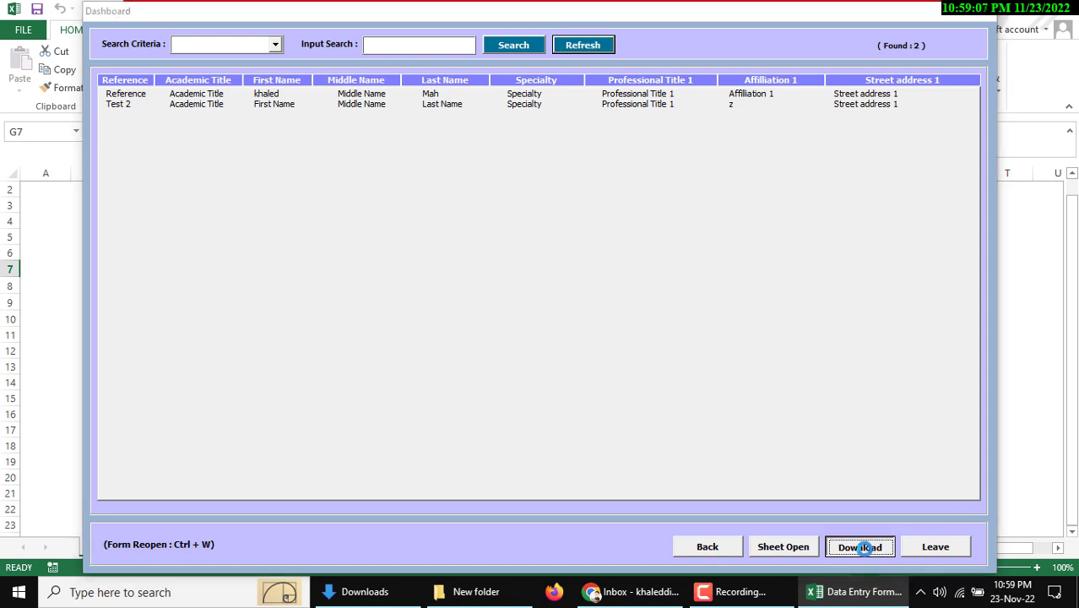
{"action": "left_click", "coordinate": [859, 547]}
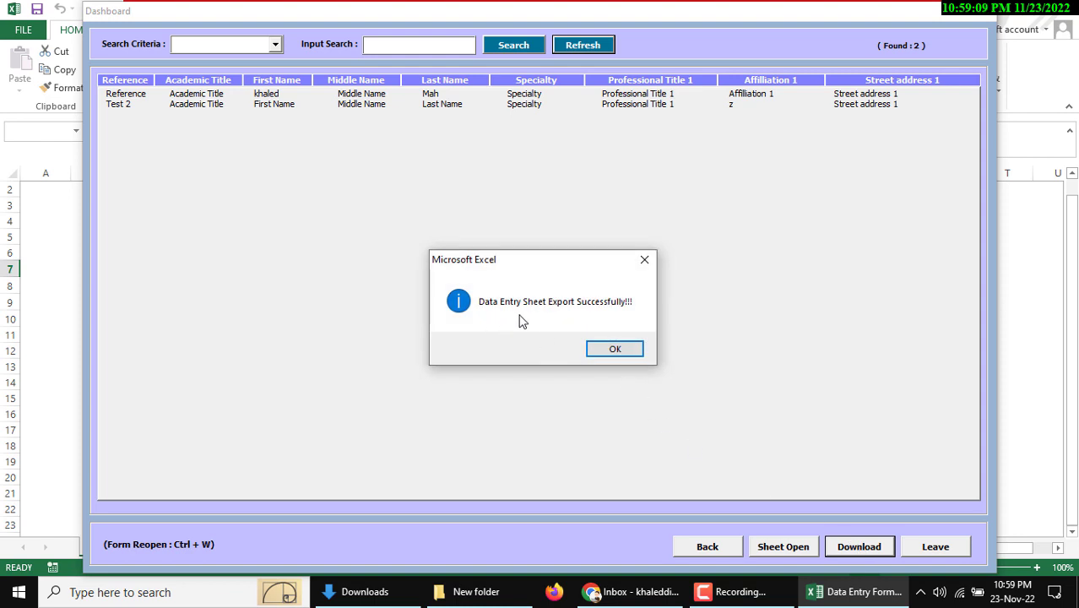
{"action": "left_click", "coordinate": [614, 347]}
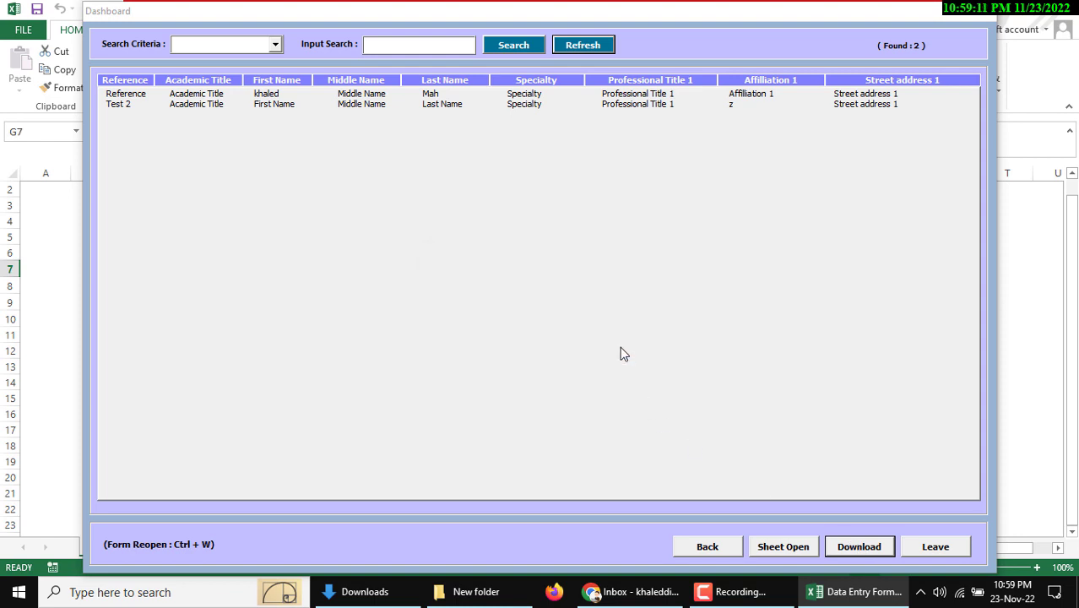
{"action": "left_click", "coordinate": [476, 591]}
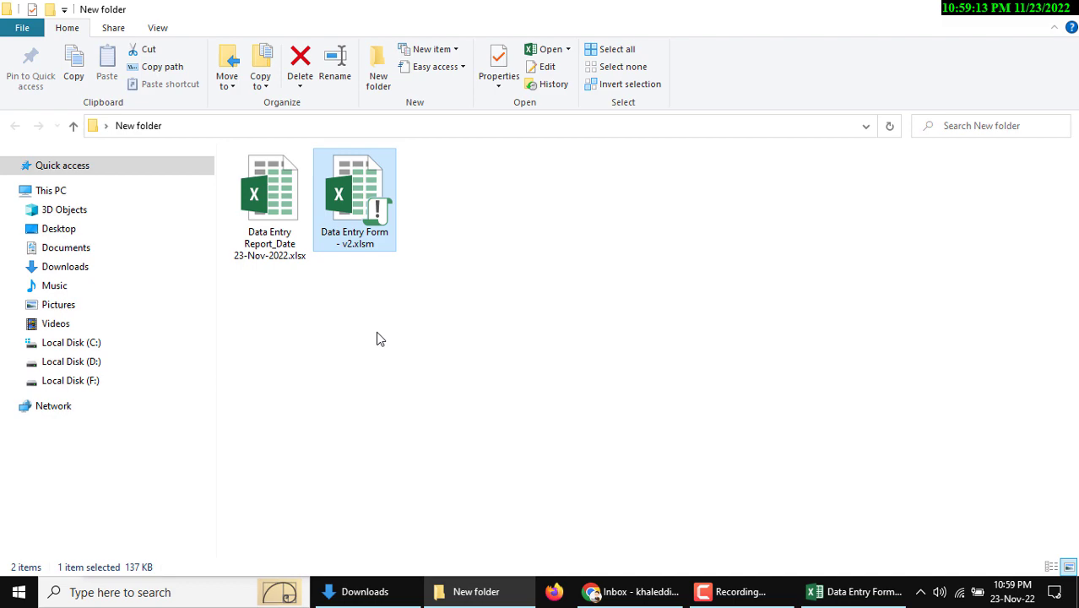
{"action": "double_click", "coordinate": [355, 194]}
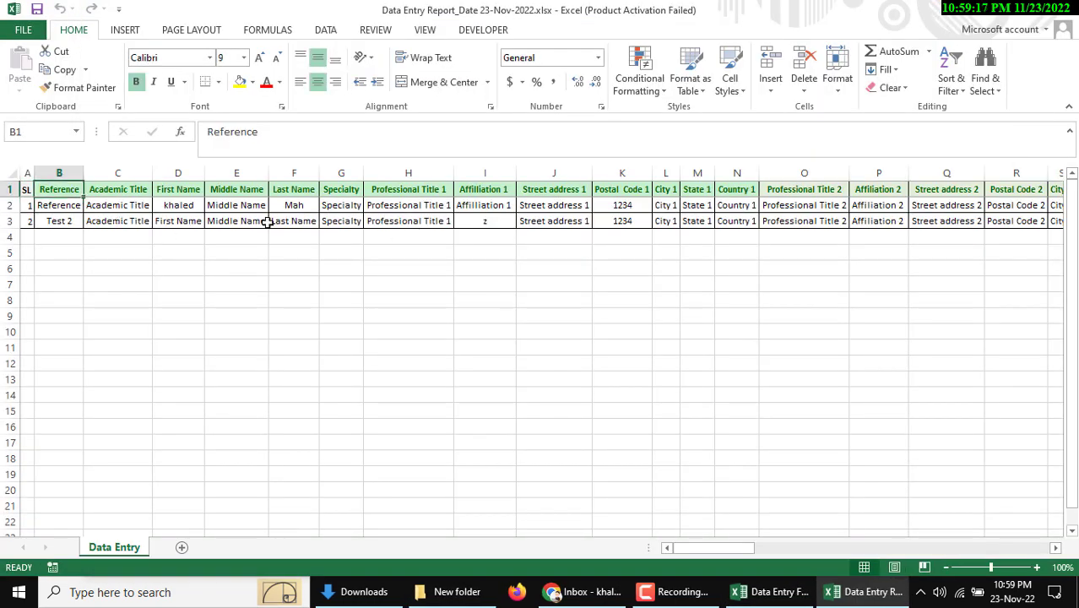
{"action": "left_click", "coordinate": [27, 189]}
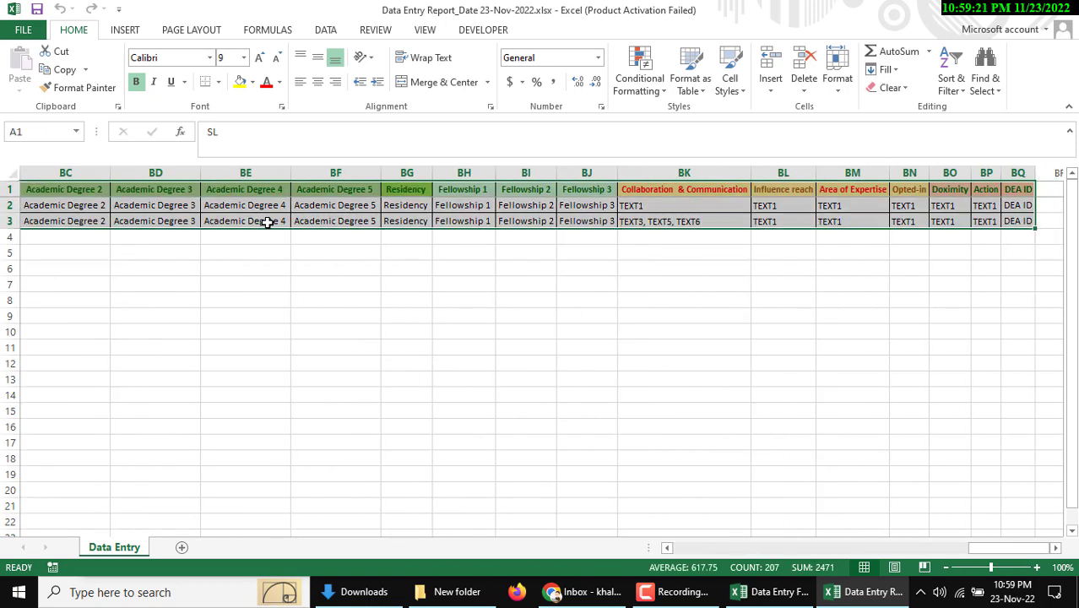
{"action": "scroll", "scroll_direction": "left", "scroll_amount": 3}
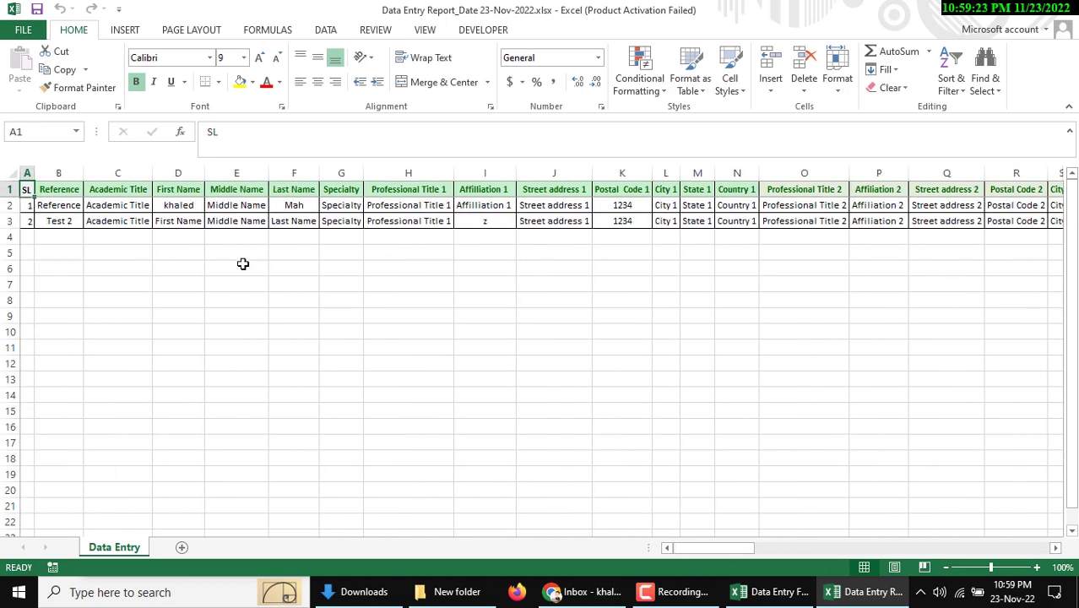
{"action": "mouse_move", "coordinate": [481, 294]}
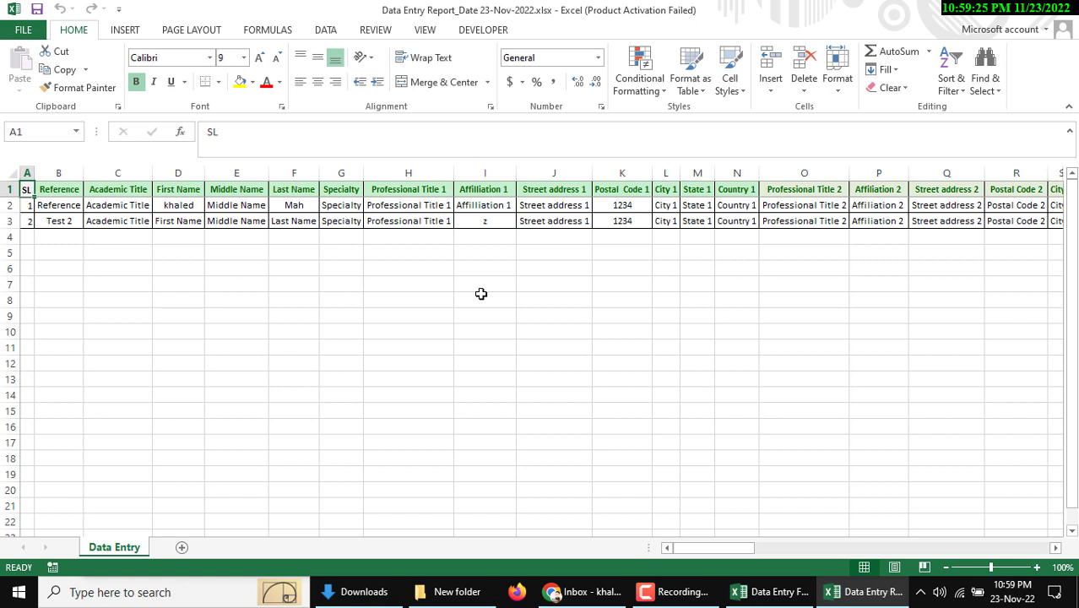
{"action": "mouse_move", "coordinate": [1071, 47]}
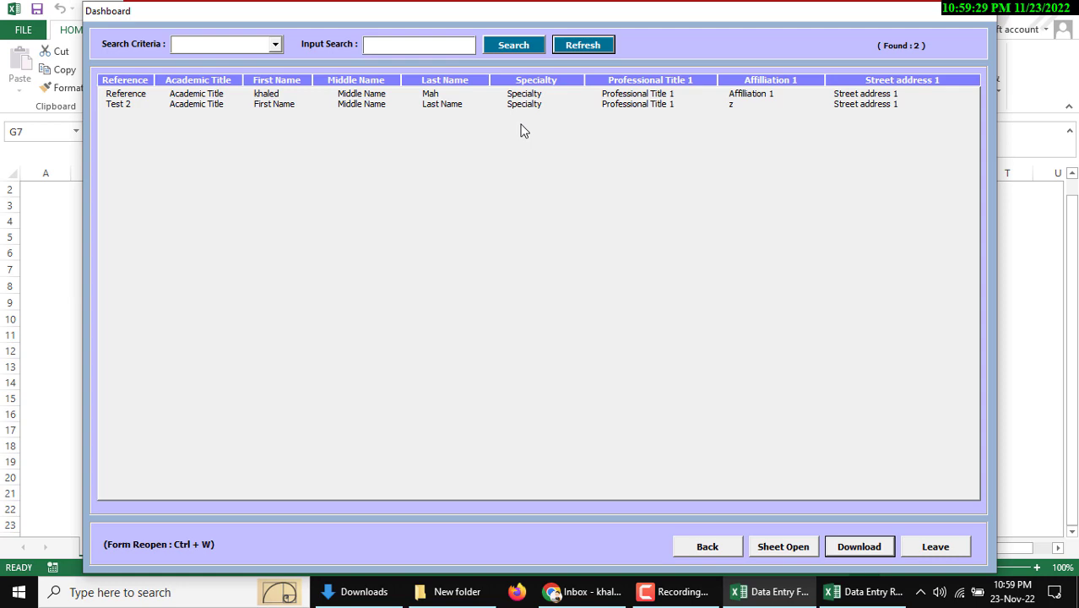
{"action": "mouse_move", "coordinate": [727, 537]}
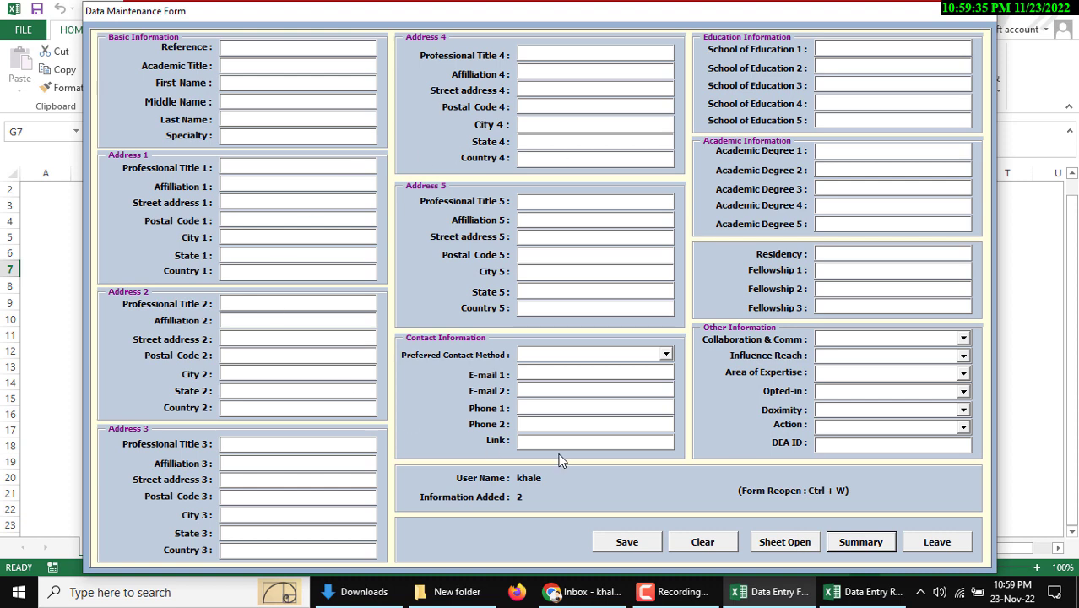
{"action": "mouse_move", "coordinate": [469, 302]}
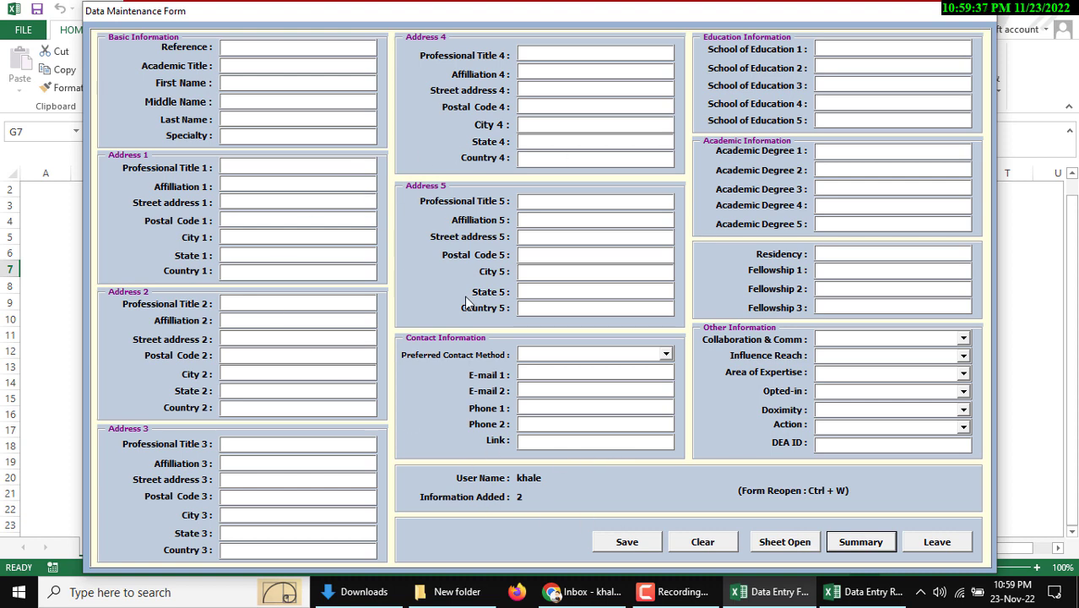
{"action": "mouse_move", "coordinate": [426, 500]}
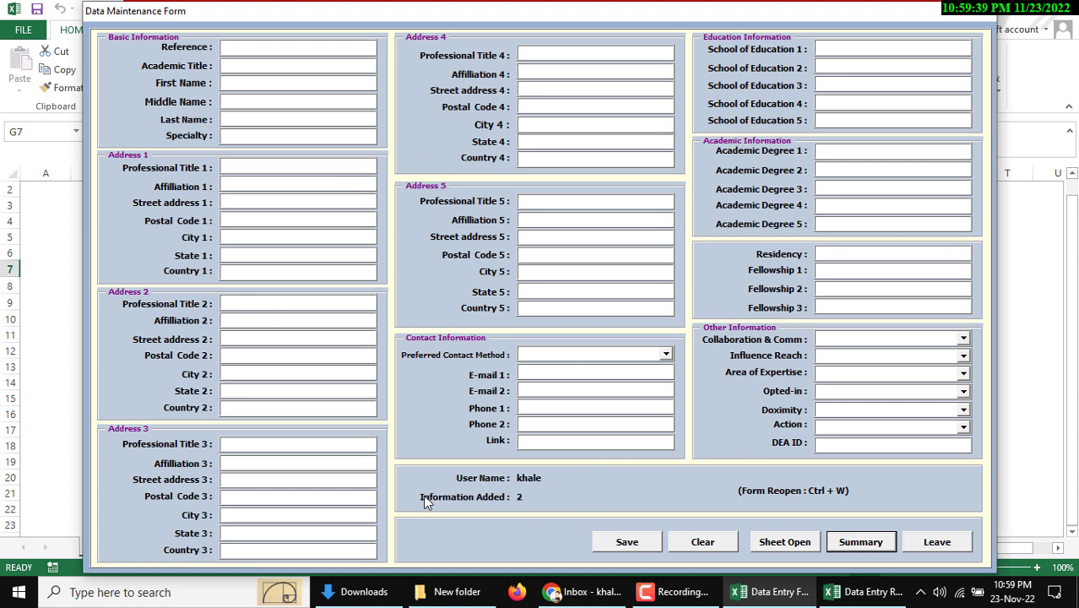
{"action": "mouse_move", "coordinate": [493, 506]}
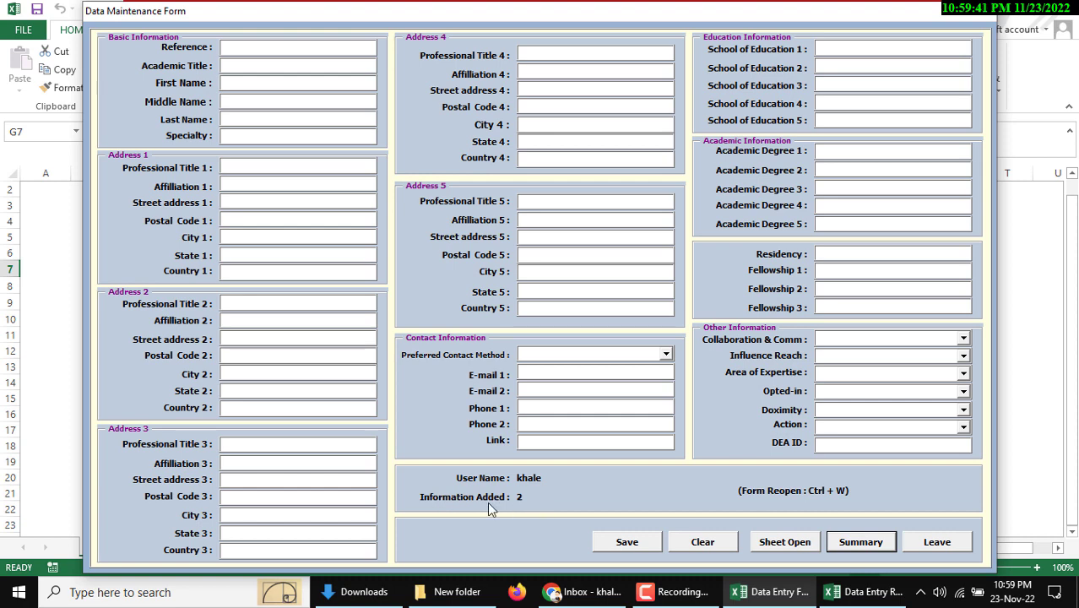
{"action": "mouse_move", "coordinate": [413, 513]}
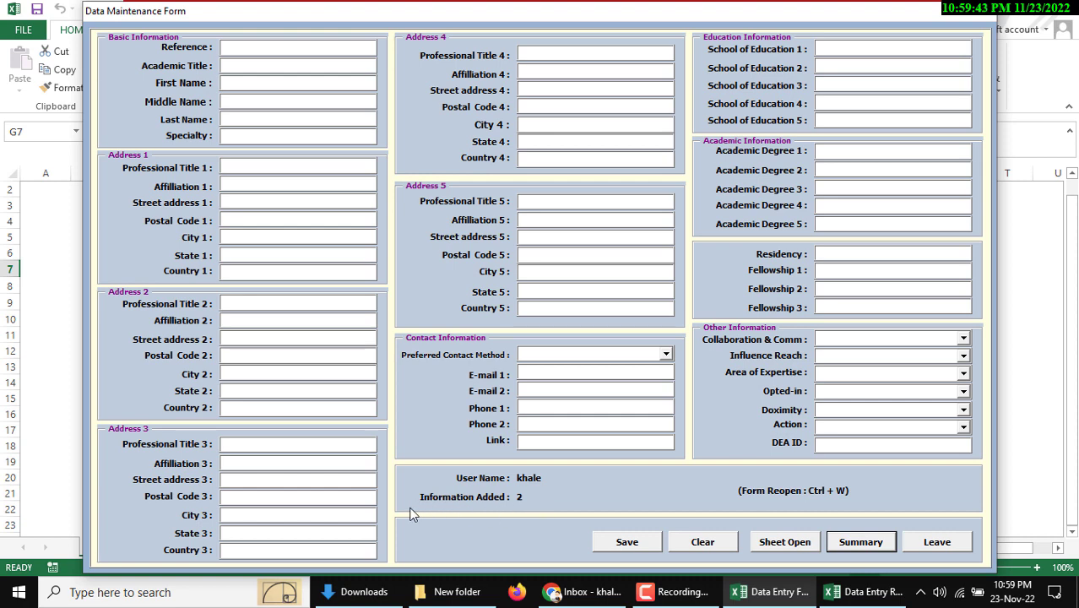
{"action": "mouse_move", "coordinate": [763, 530]}
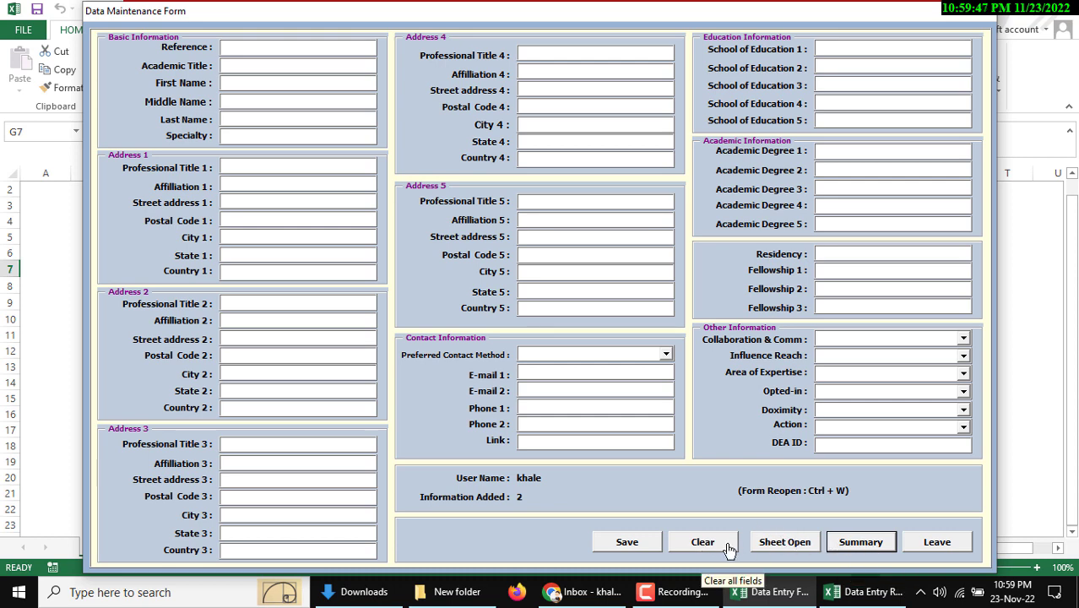
{"action": "mouse_move", "coordinate": [935, 542]}
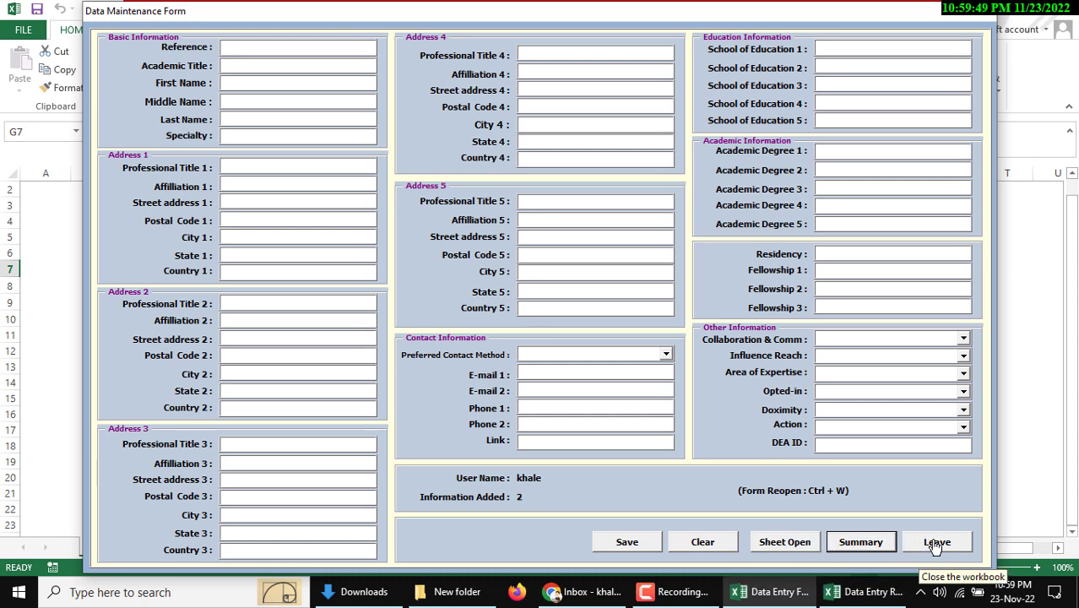
{"action": "mouse_move", "coordinate": [932, 547]}
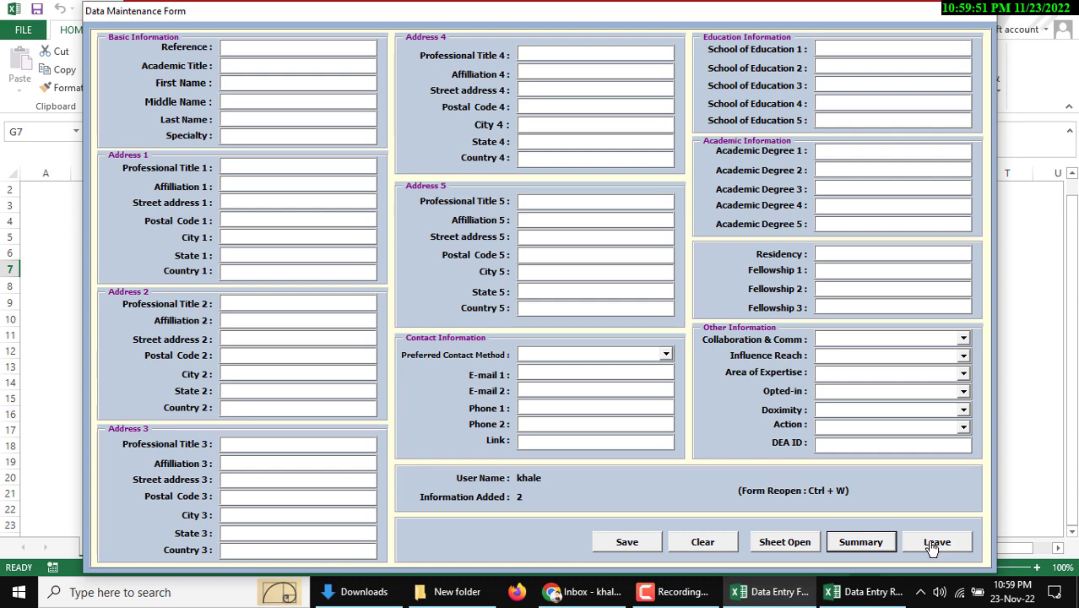
Leave the Data Maintenance Form with confirmation, leaving the report workbook visible.
{"action": "left_click", "coordinate": [935, 540]}
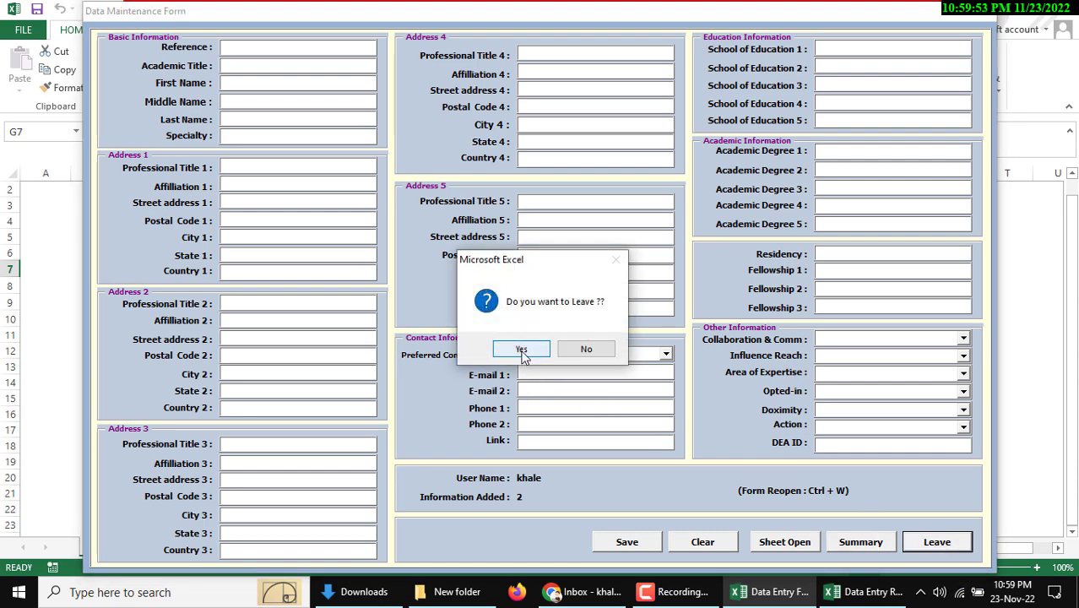
{"action": "left_click", "coordinate": [520, 349]}
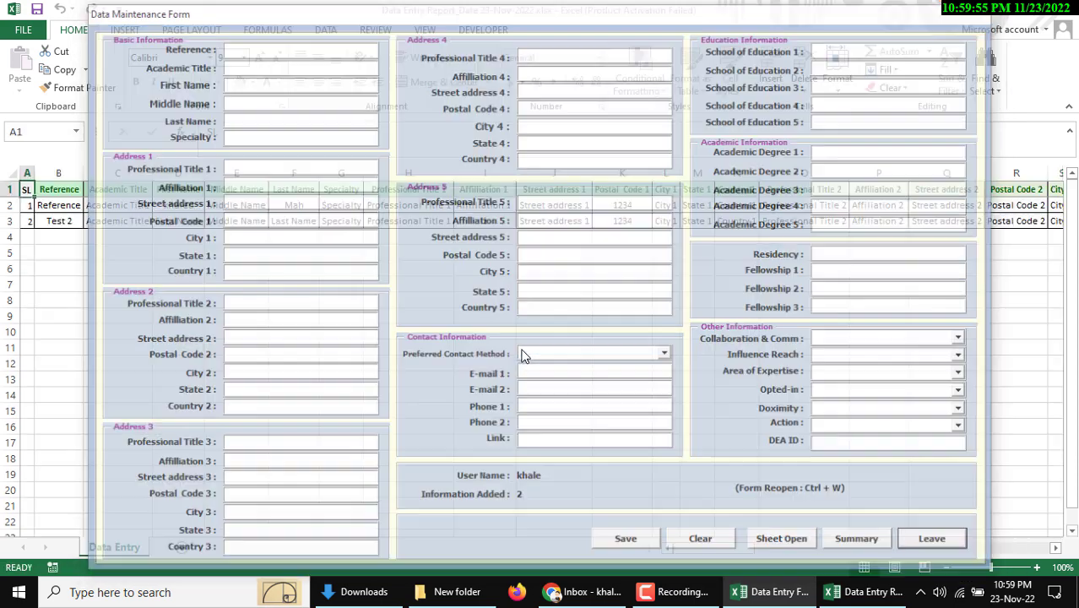
{"action": "left_click", "coordinate": [932, 537]}
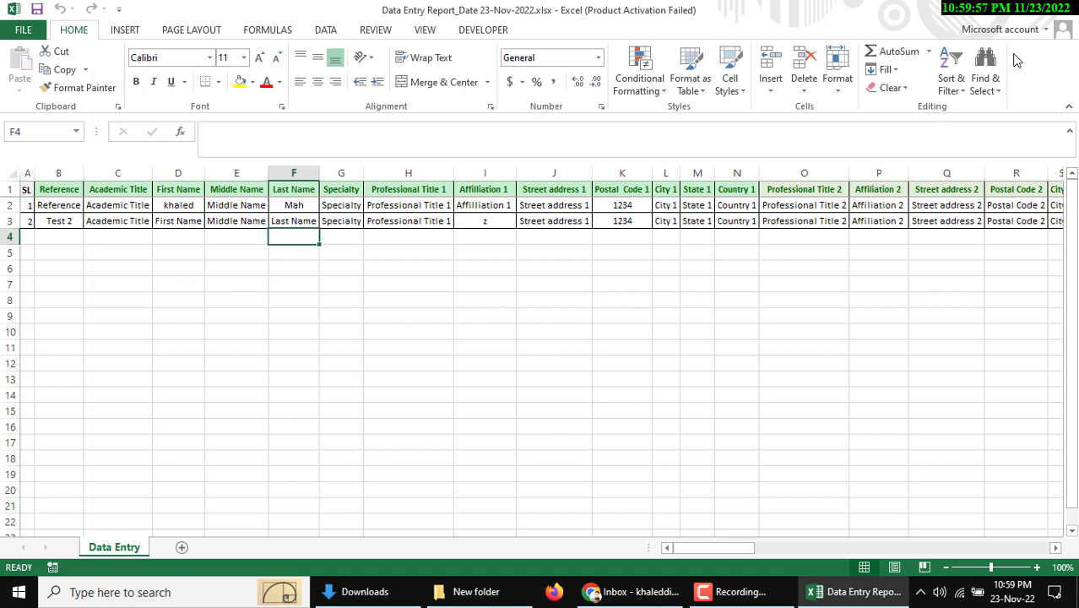